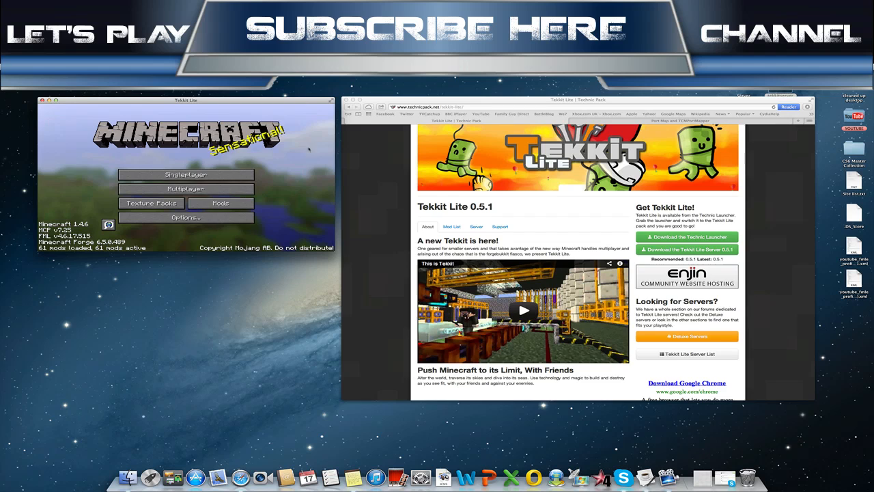
mouse_move(186, 189)
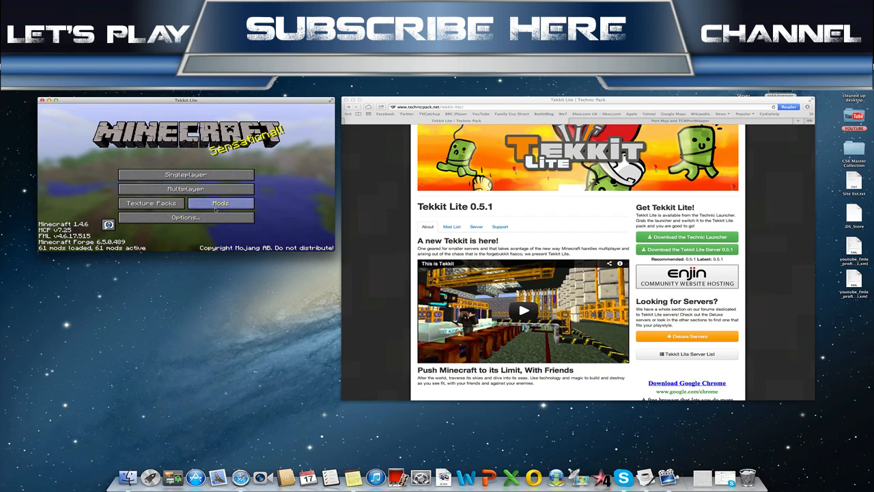
Step: Open the list of installed mods, scroll through it, then close it
left_click(220, 203)
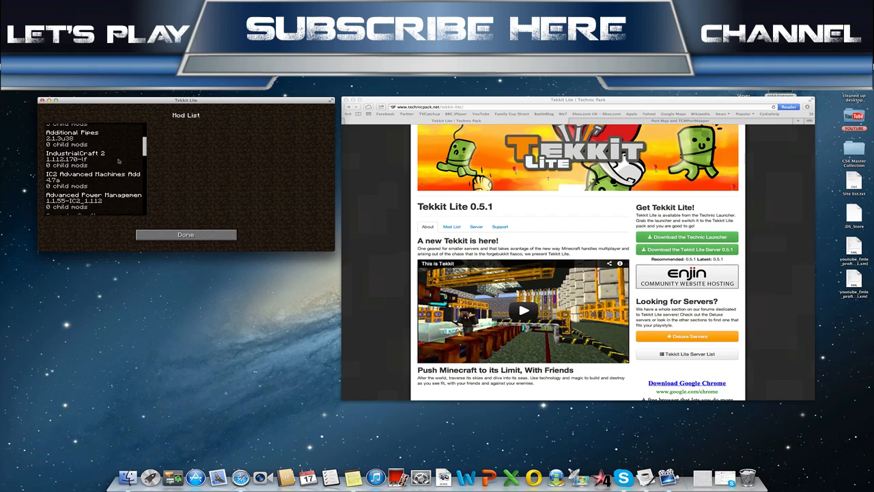
scroll("down", 3)
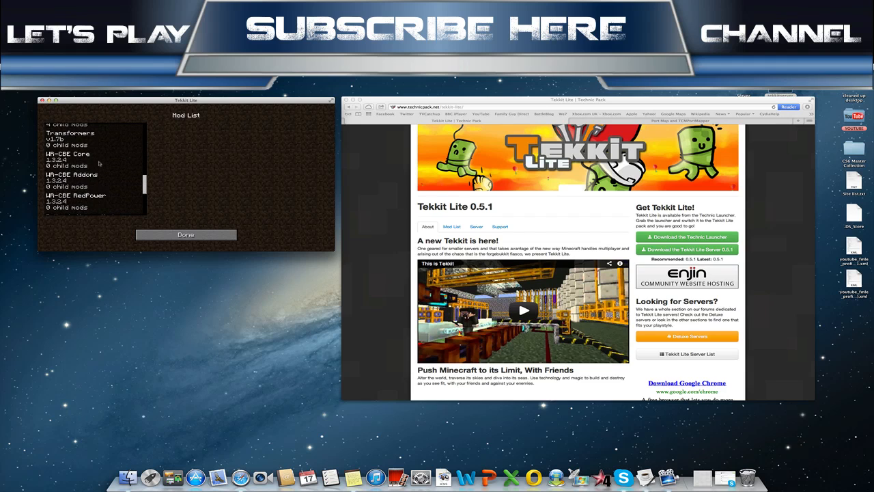
scroll("down", 3)
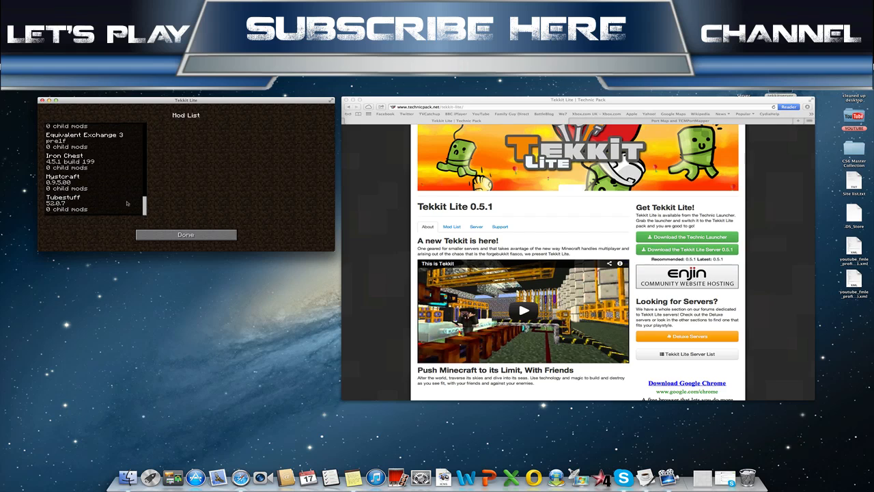
left_click(186, 234)
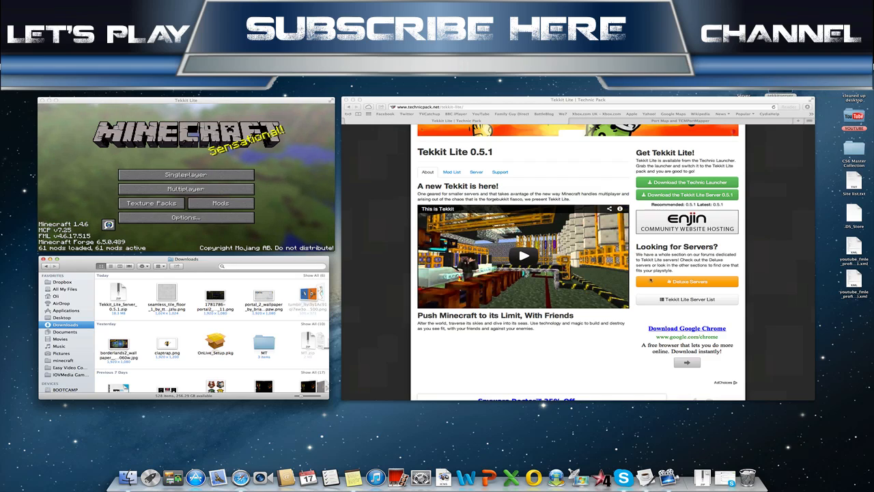
Step: Bring up TextEdit's Dock document choices beside the unpacked Tekkit_Lite_Server_0.5.1 folder
left_click(118, 294)
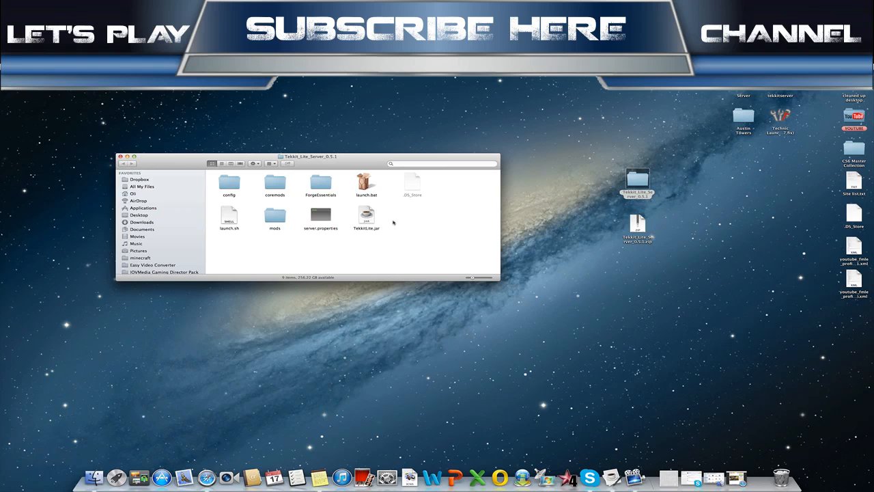
left_click(138, 477)
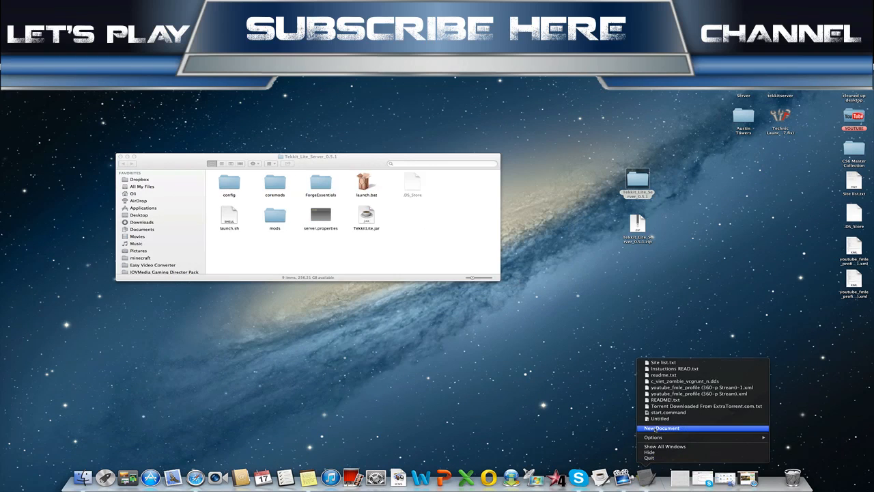
Step: Create a new TextEdit document beside Finder and type the #!/bin/bash line
left_click(661, 428)
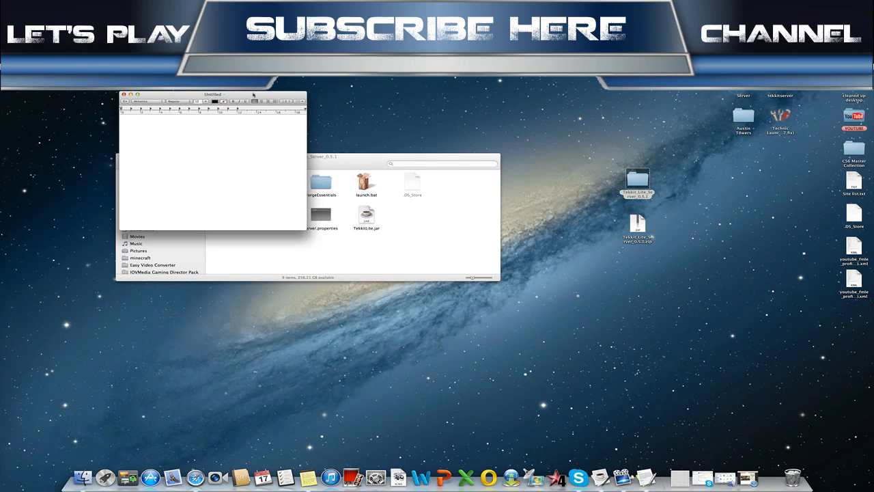
left_click_drag(212, 94, 420, 144)
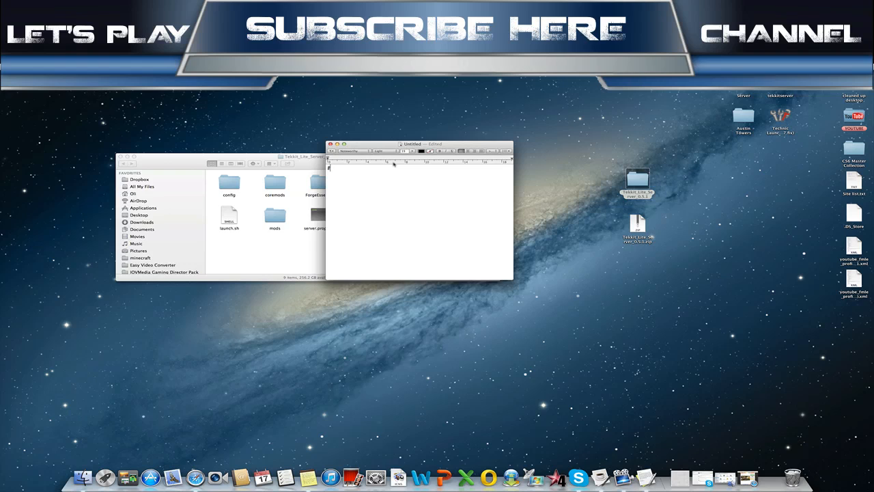
type("#!/bin/bash")
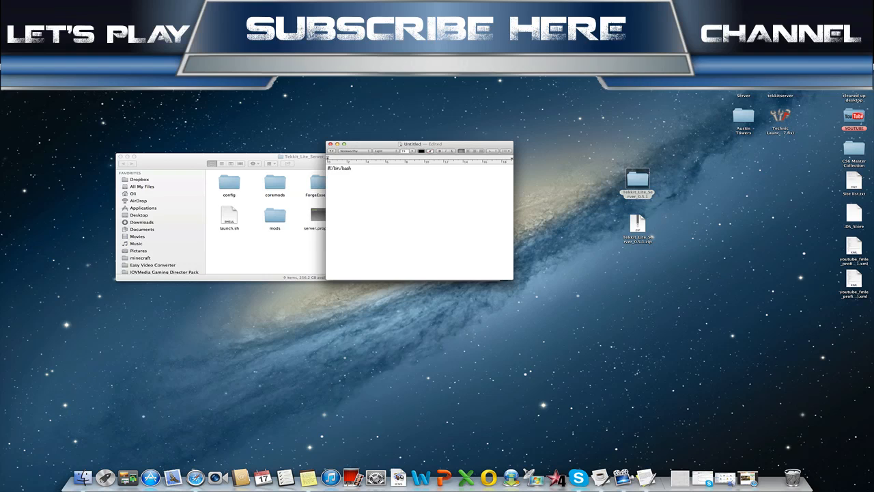
Step: Add a cd line to the desktop Tekkit_Lite_Server_0.5.1 folder, replacing the YOURNAME placeholder
type("cd")
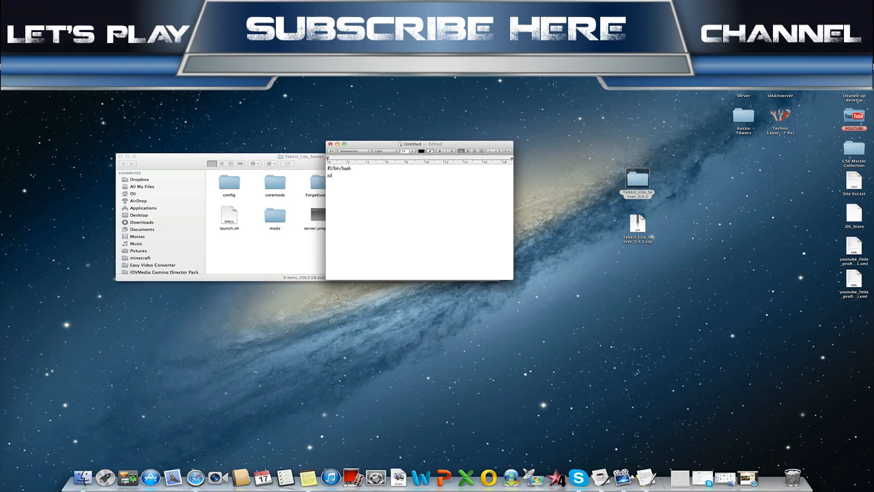
type("/Users/")
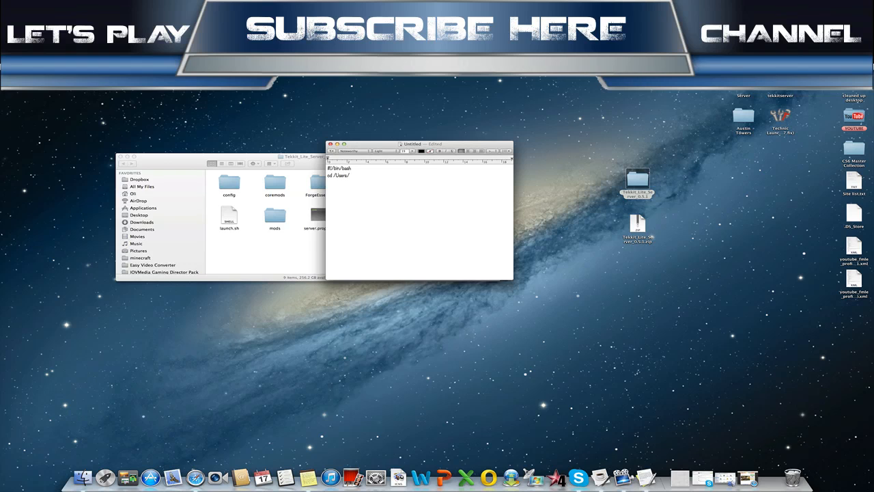
type("YOURNAME")
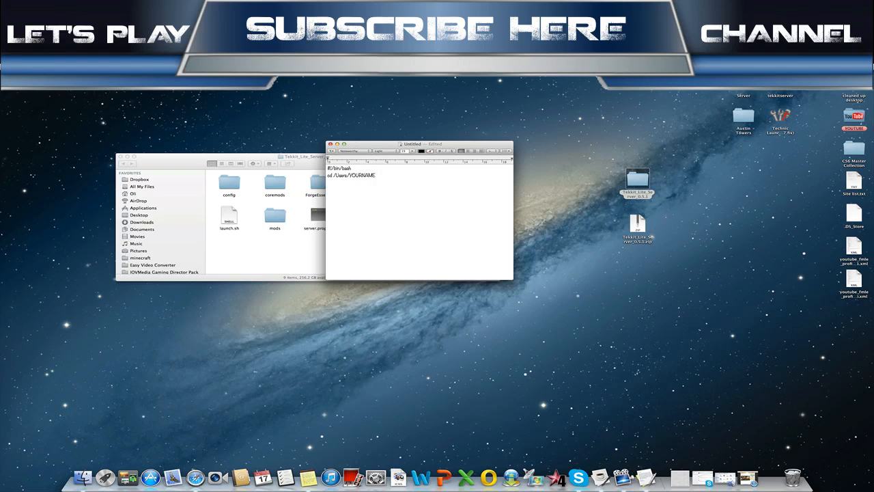
double_click(361, 175)
type("USER")
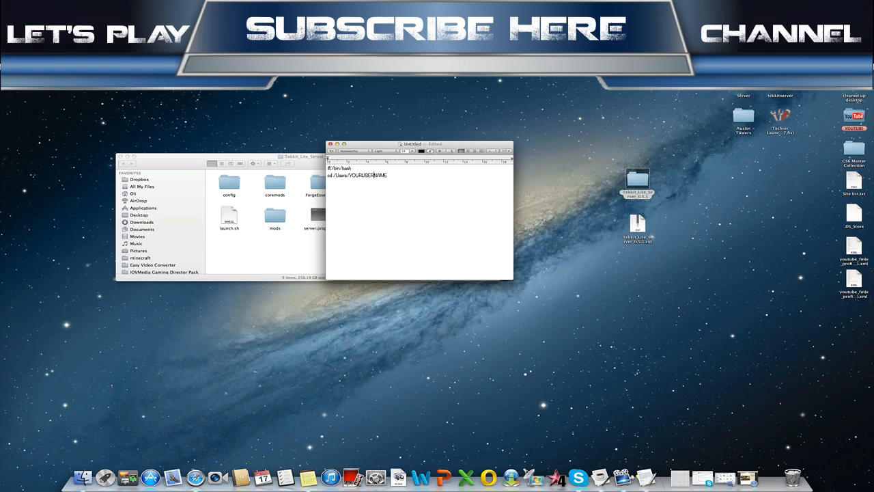
double_click(367, 175)
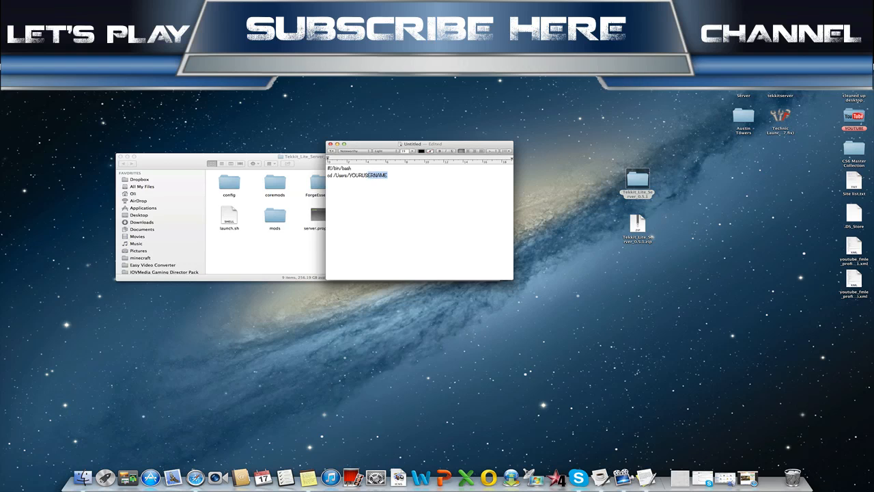
type("O")
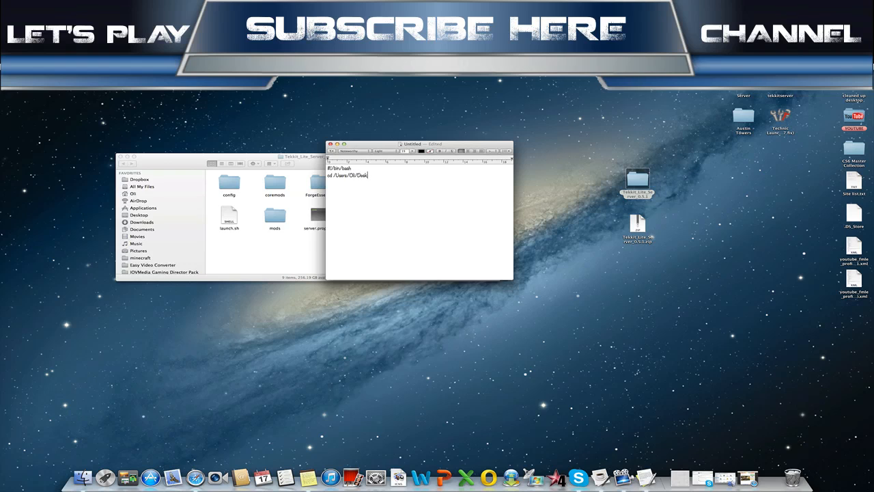
type("top/")
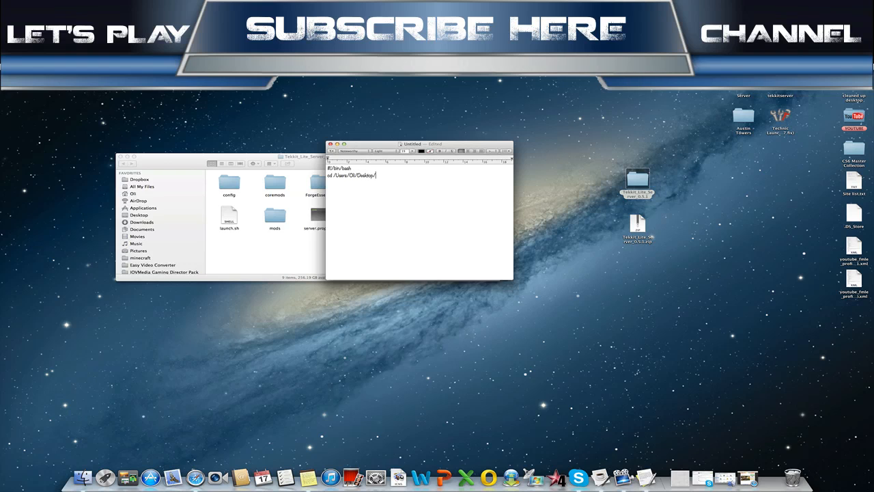
type("Tekkit_Lite_Server_0.5.1")
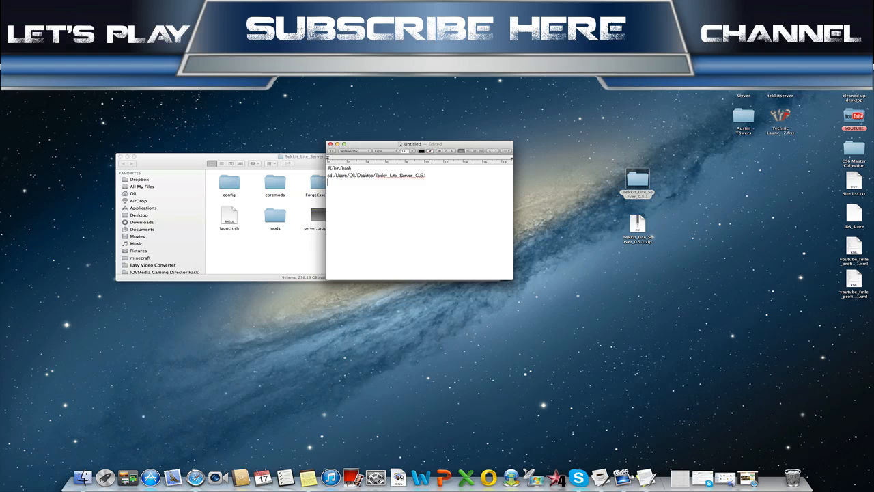
Step: Type the launch line 'java -Xmx1024M -Xms1024M -jar TekkitLite.jar nogui'
type("java")
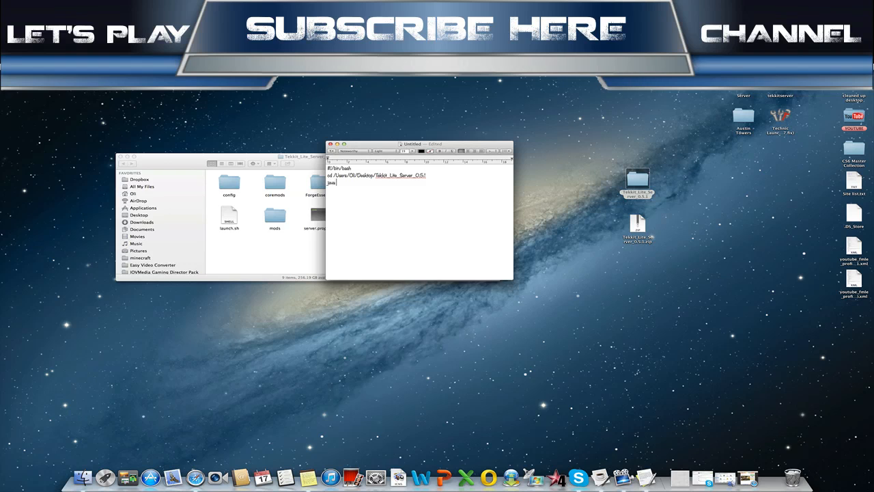
type("-X")
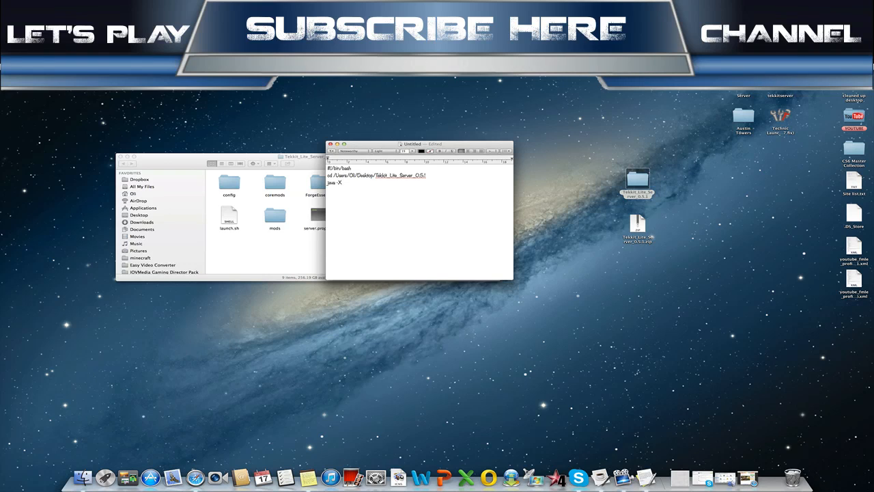
type("mx")
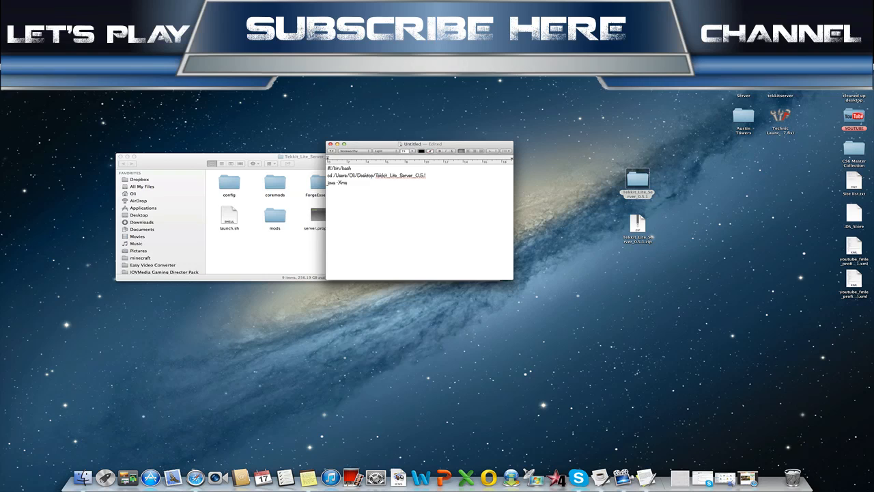
type("1024")
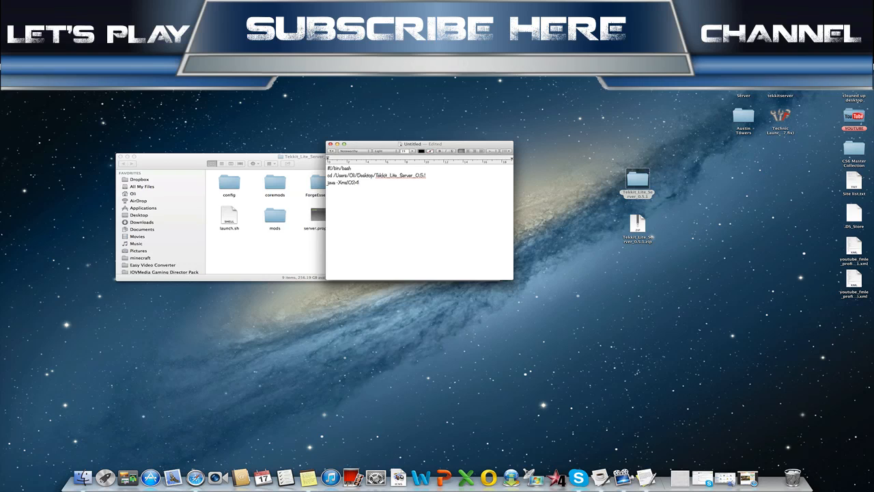
type("M")
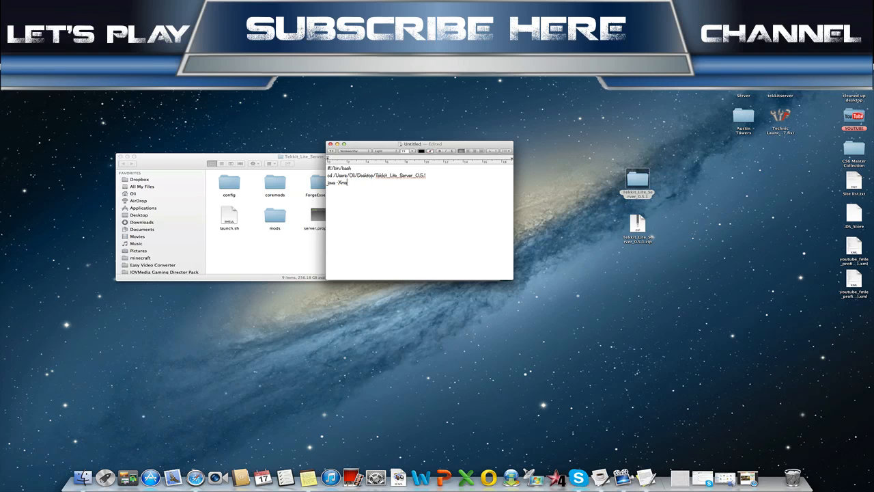
type("2G")
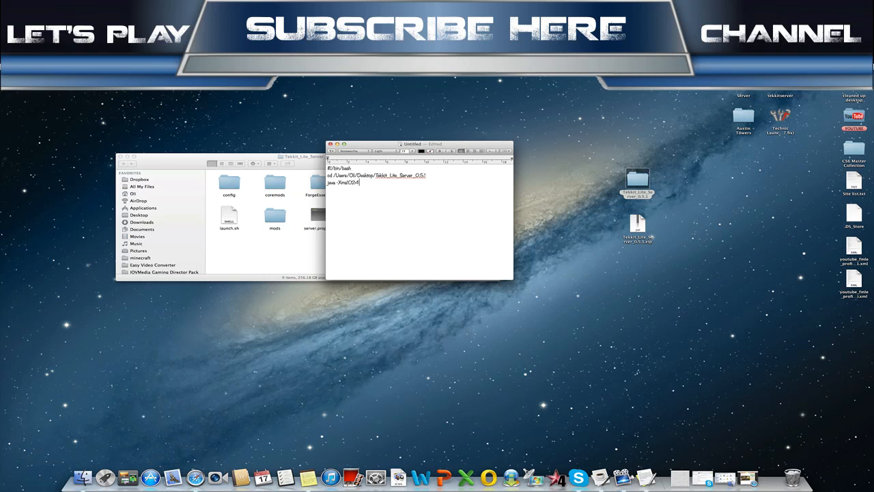
type("M")
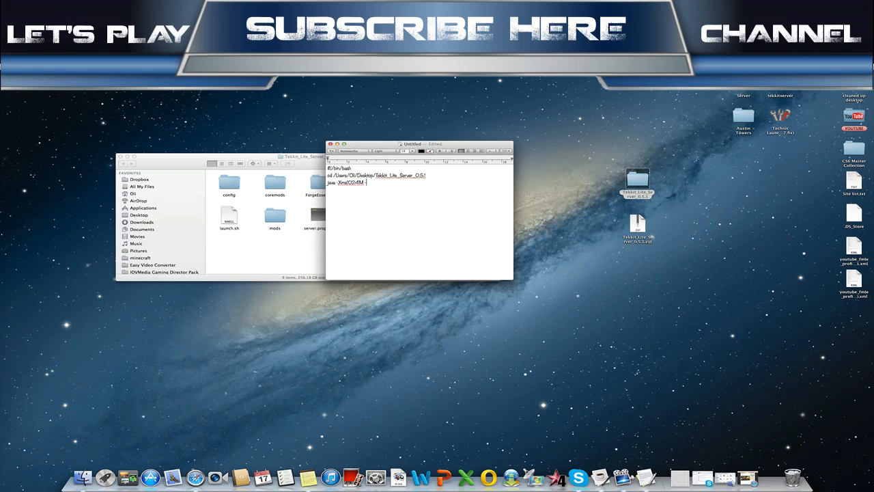
type("-Xmx1024")
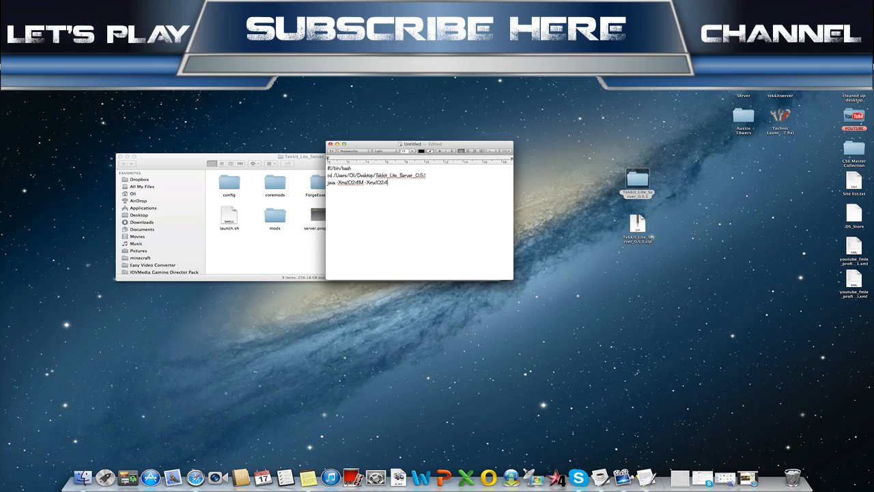
type("M")
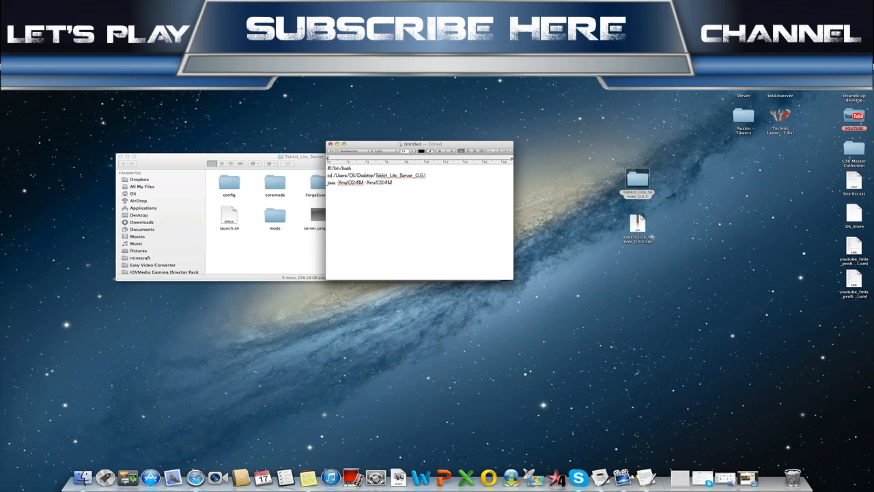
type("-jar TekkitLite.jar nogui")
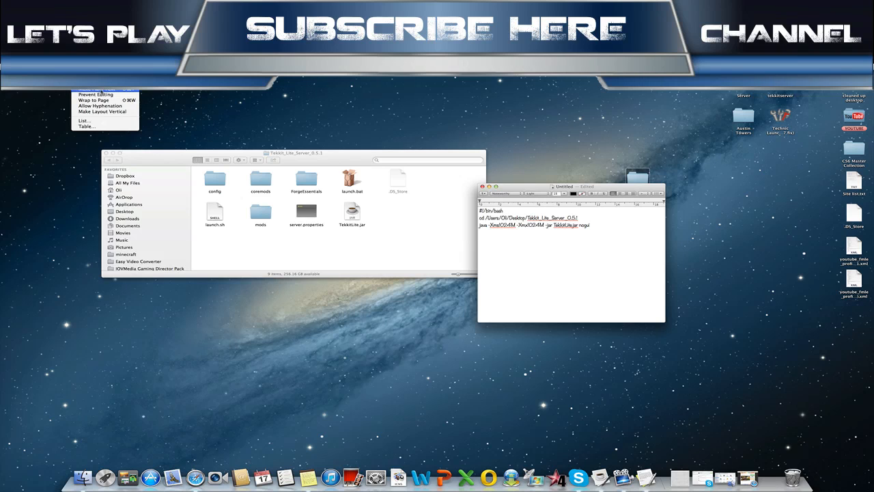
Step: Convert the script to plain text and save it as start.command in the Desktop server folder
key("cmd+shift+t")
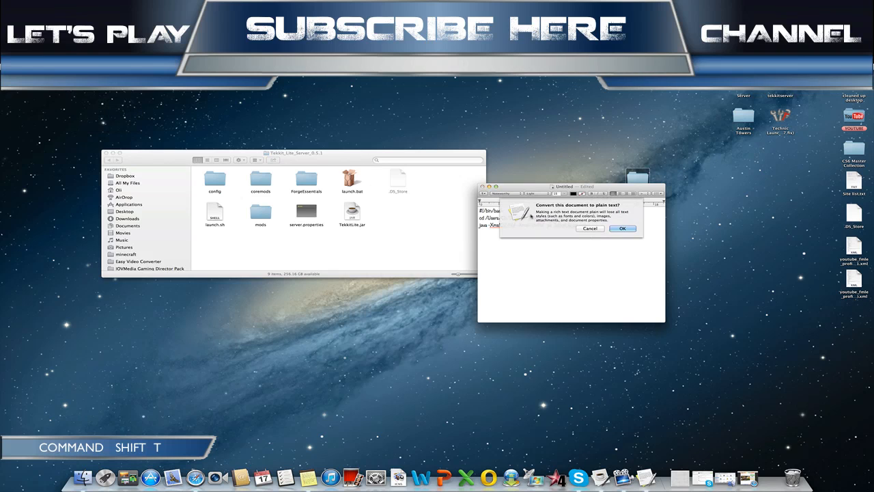
left_click(622, 228)
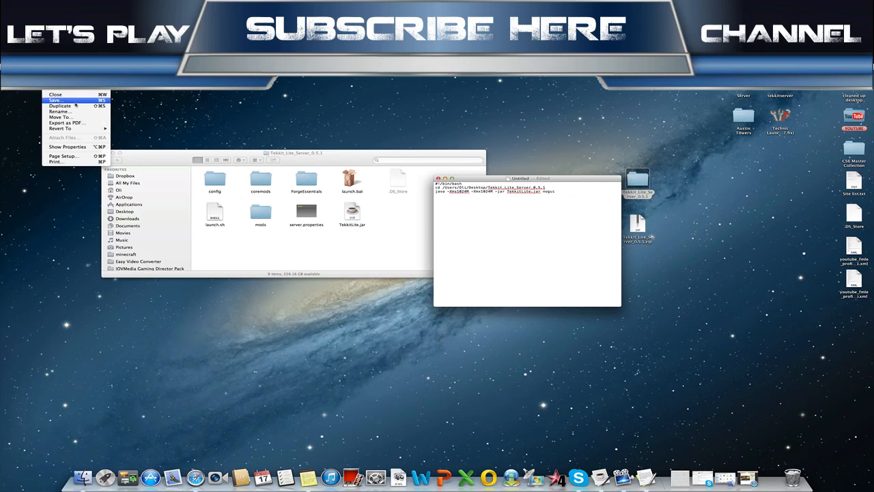
left_click(56, 100)
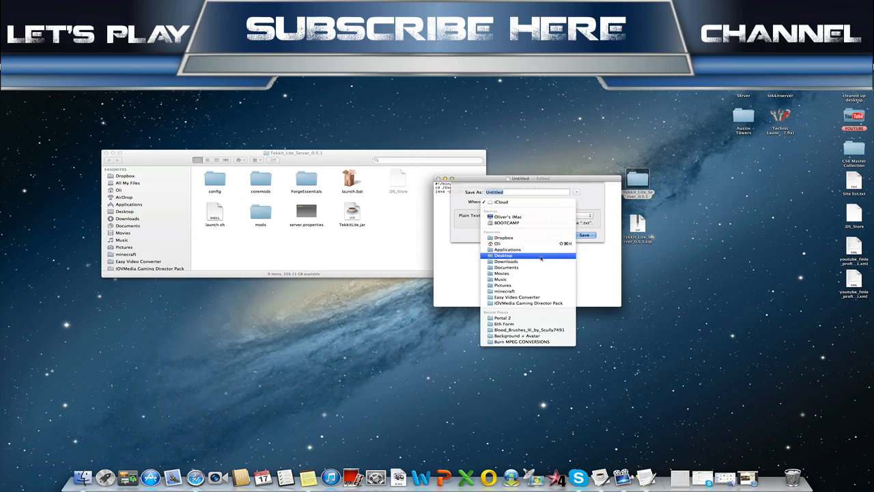
left_click(503, 255)
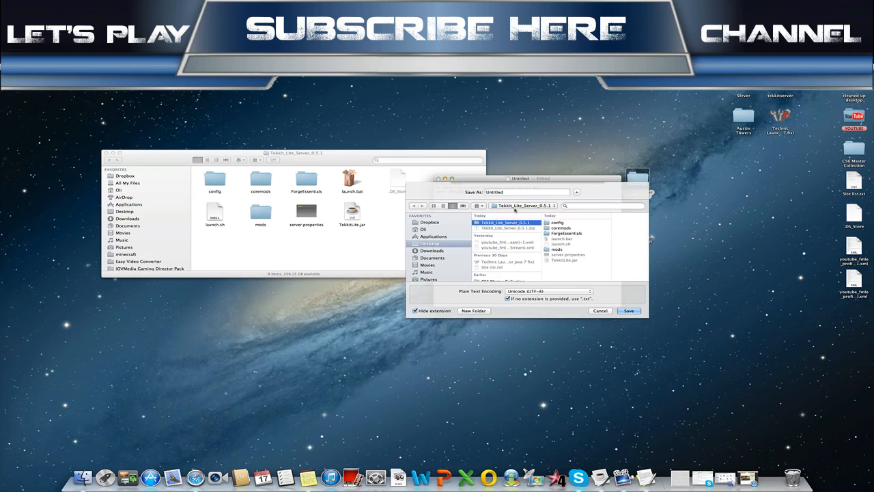
left_click(527, 192)
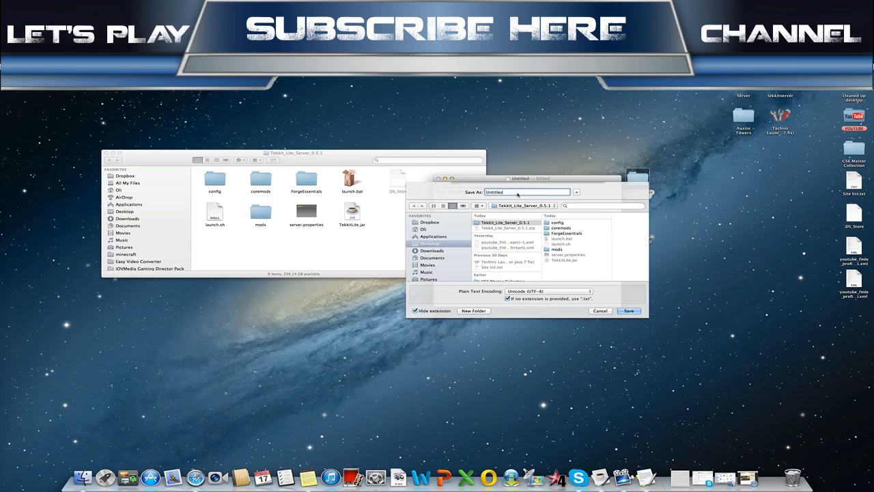
type("start.command")
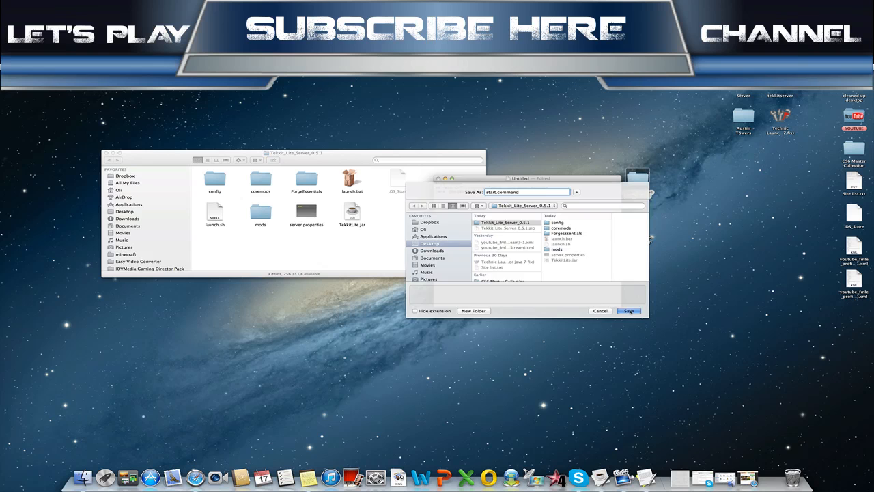
left_click(628, 311)
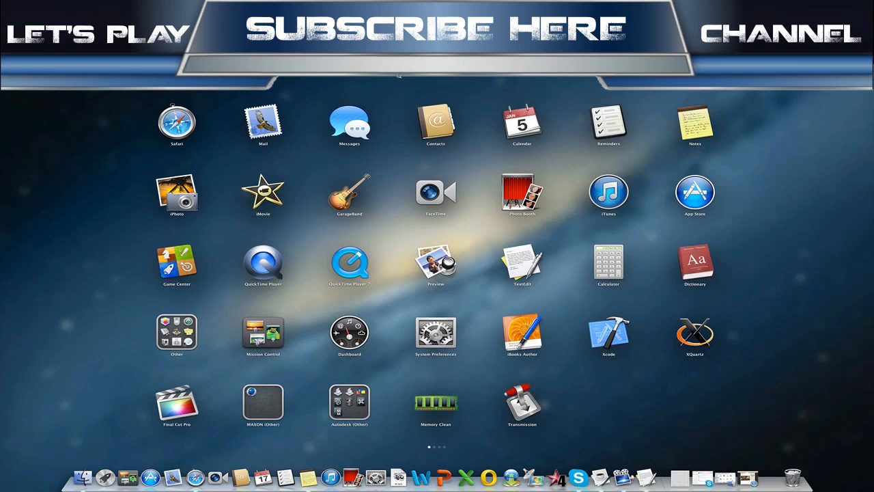
Step: In a new Terminal window, run chmod a+x on start.command, then close the window
left_click(176, 333)
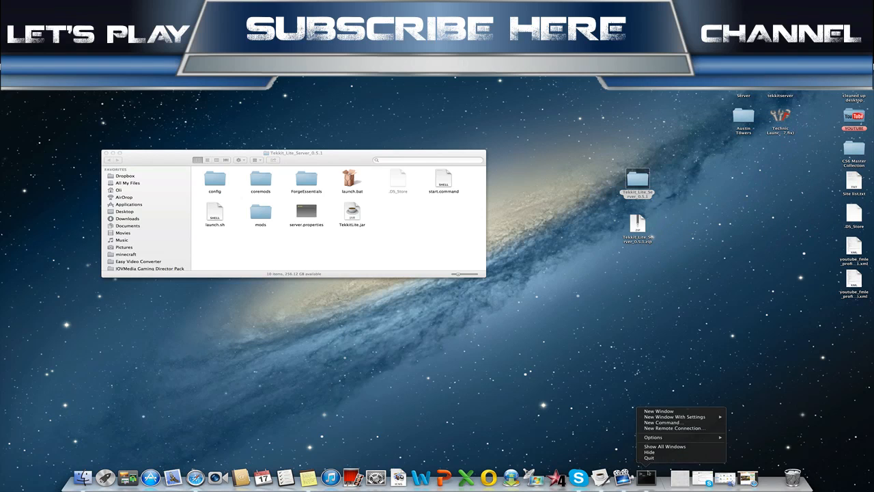
left_click(658, 410)
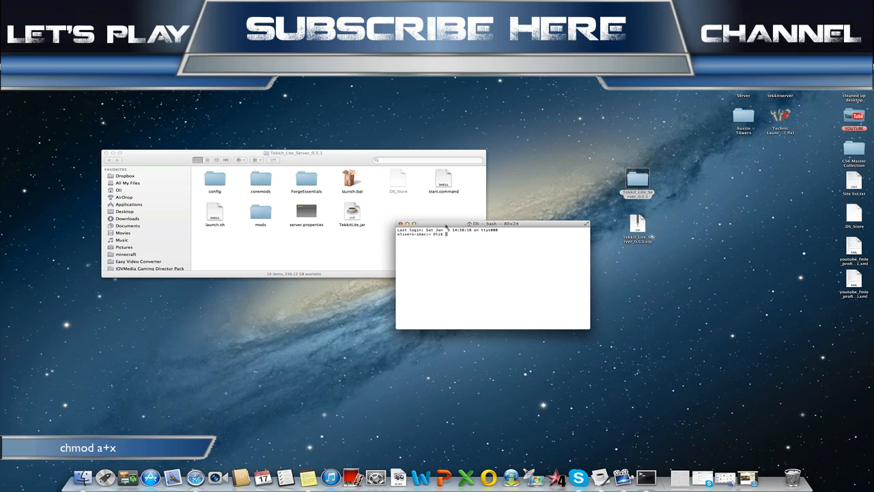
type("chmod")
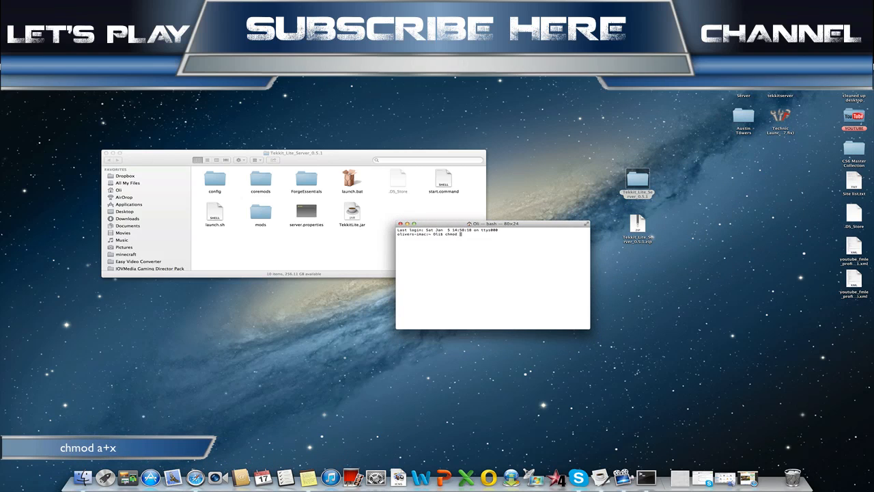
type("a+x")
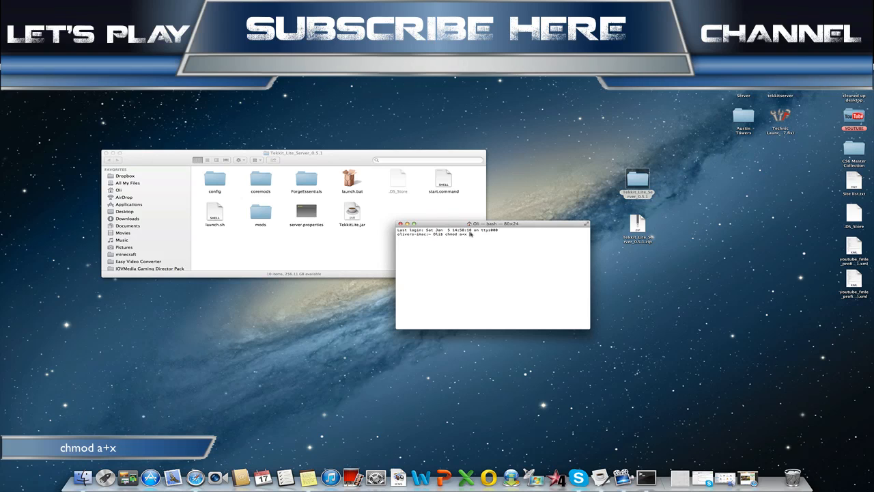
left_click(443, 179)
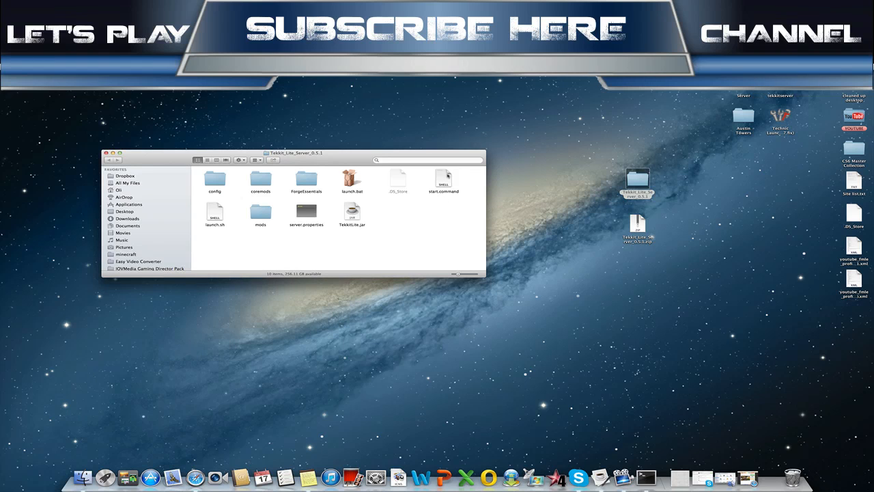
Step: Double-click start.command to launch the Tekkit Lite server in Terminal
double_click(444, 179)
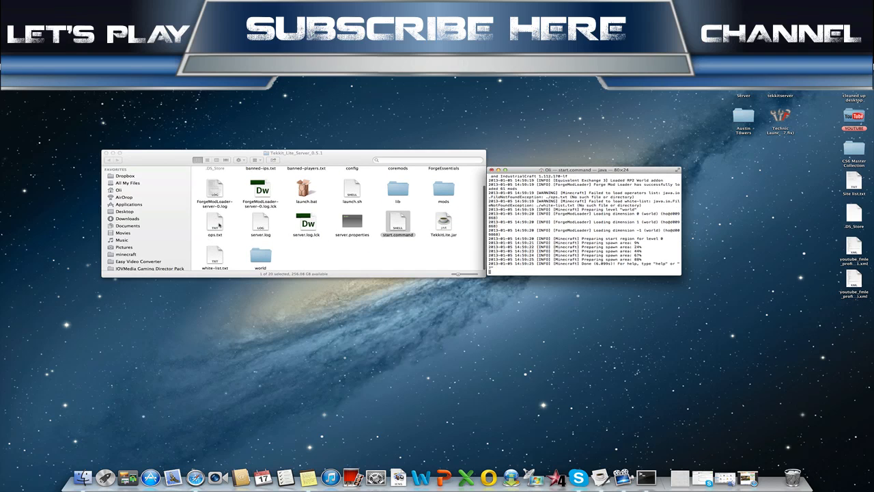
double_click(215, 225)
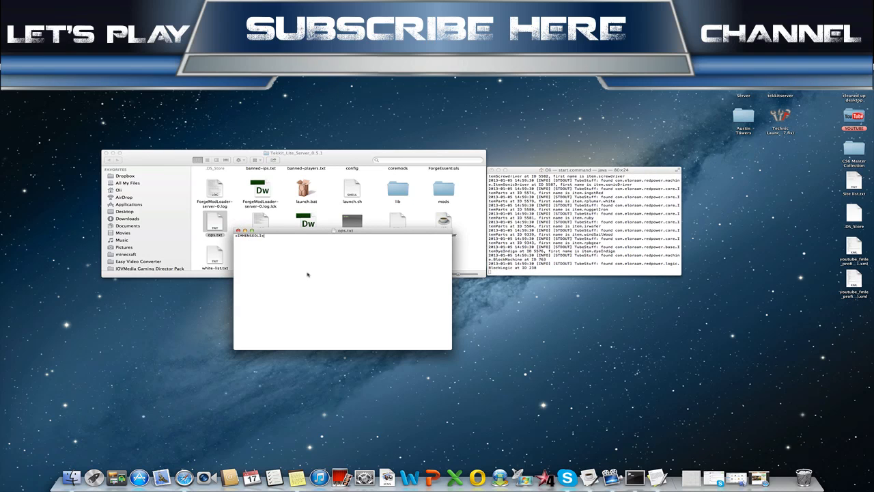
type("jonathony")
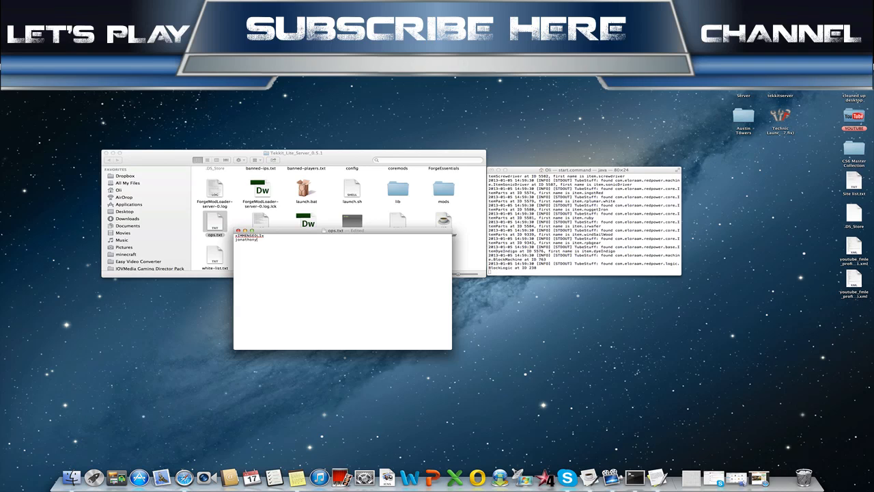
type("66")
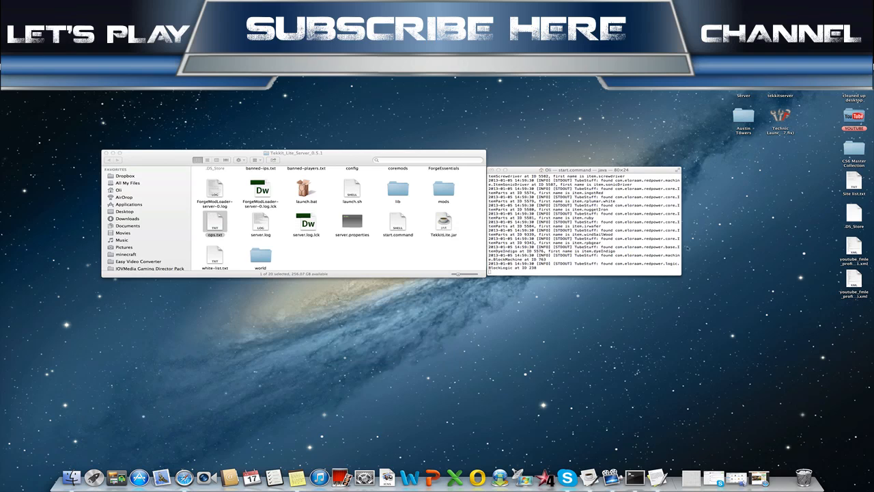
left_click(376, 256)
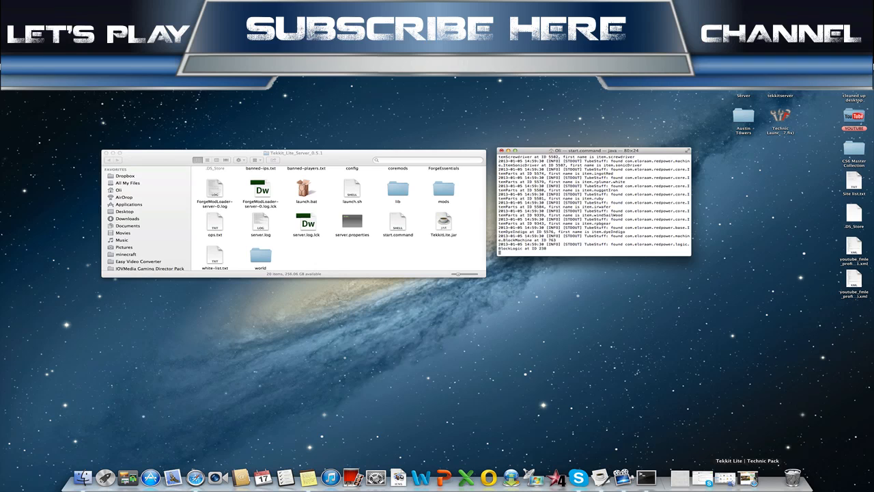
mouse_move(754, 478)
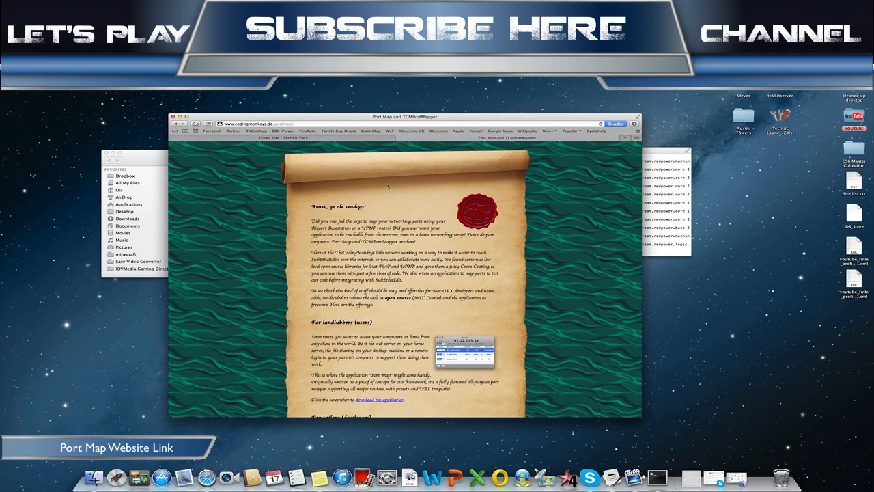
Step: Scroll down the Port Map page and follow the download the application link
scroll("down", 3)
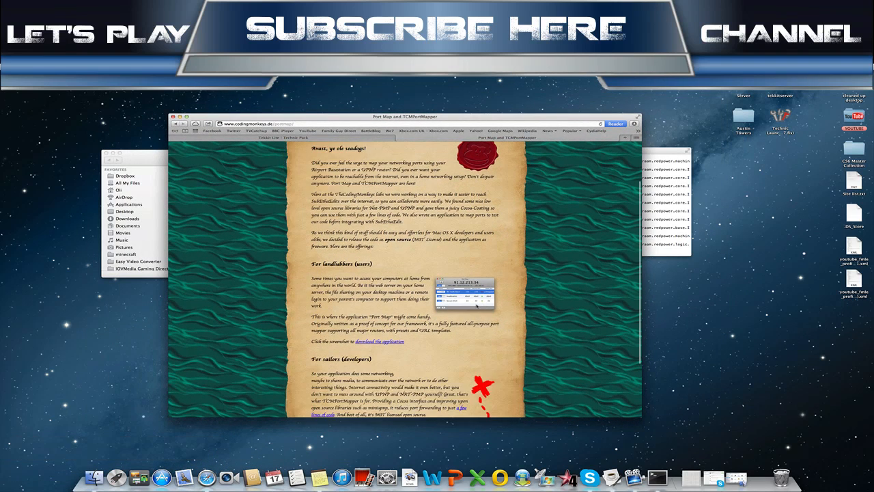
scroll("down", 3)
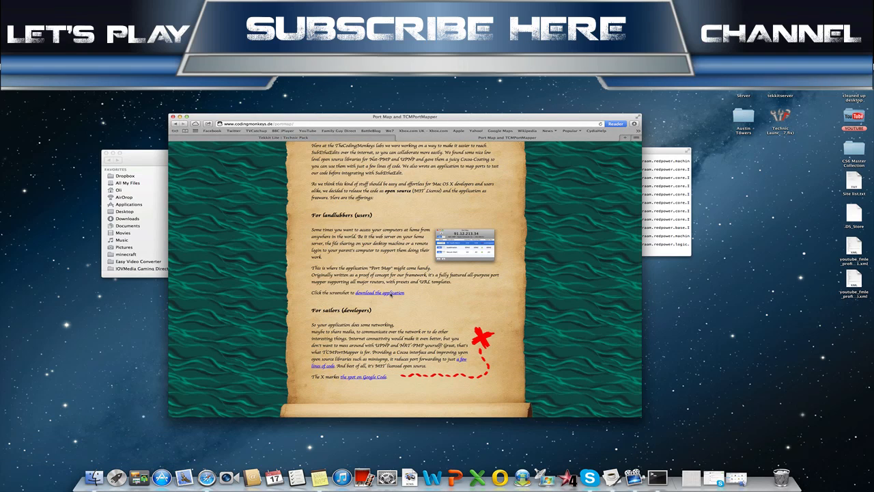
left_click(379, 292)
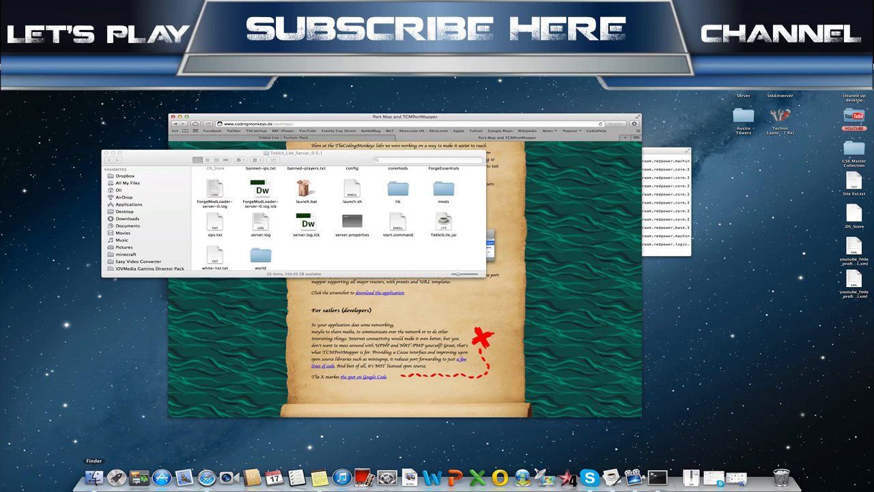
Step: Open the downloaded Port Map app from the Desktop folder in Finder
left_click(125, 211)
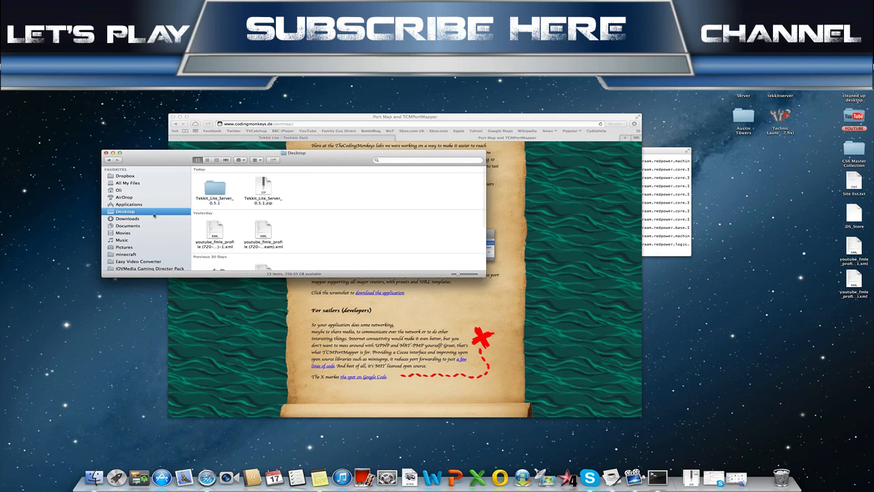
scroll("down", 3)
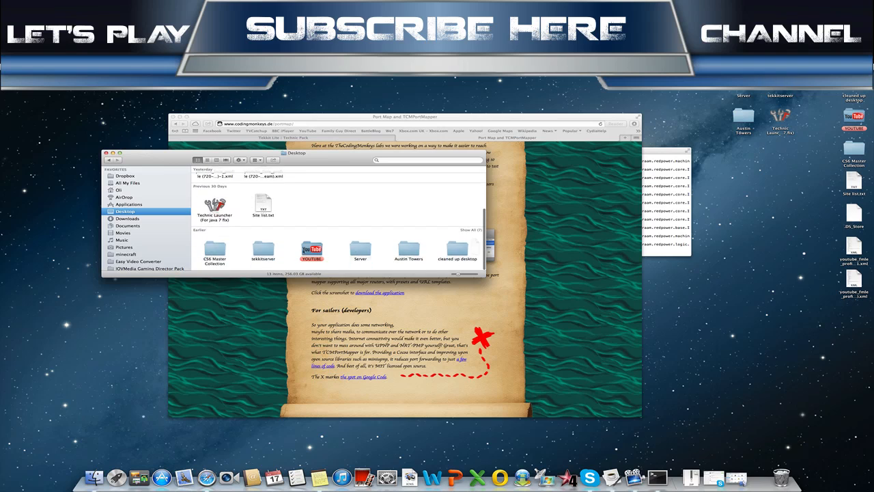
left_click(127, 218)
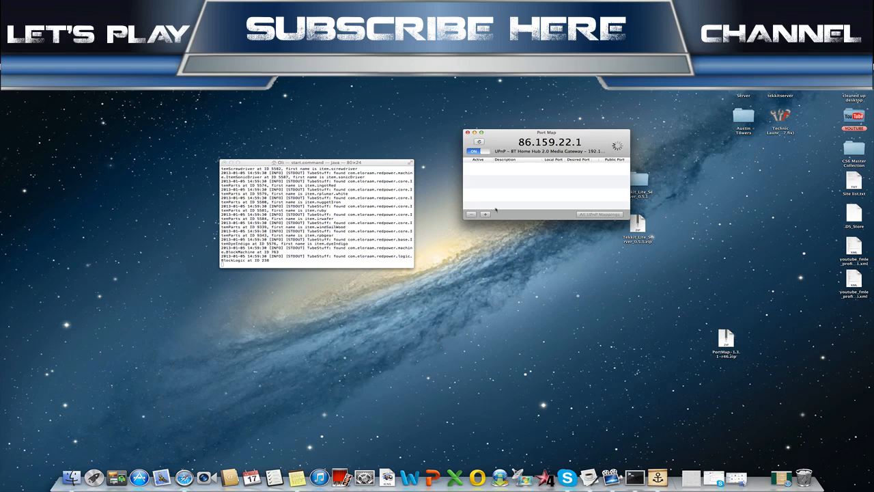
mouse_move(495, 210)
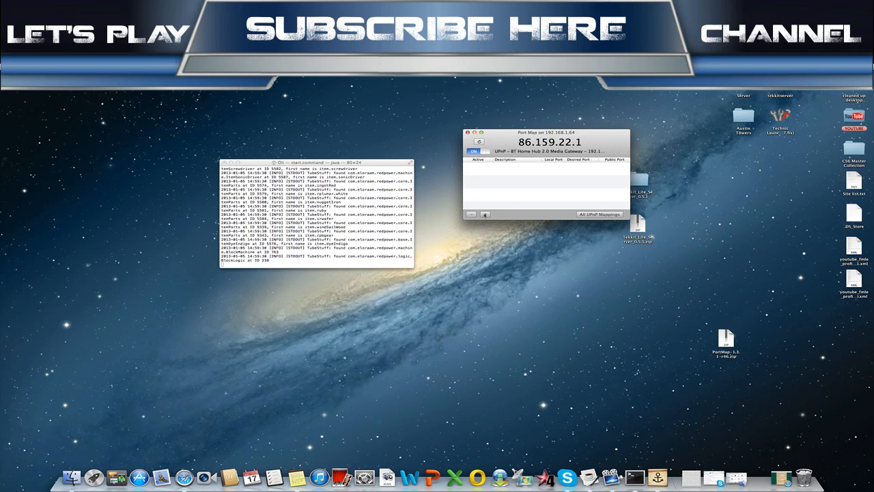
Step: Add a Port Map mapping 'Tekkit Lite' forwarding port 25565
left_click(471, 214)
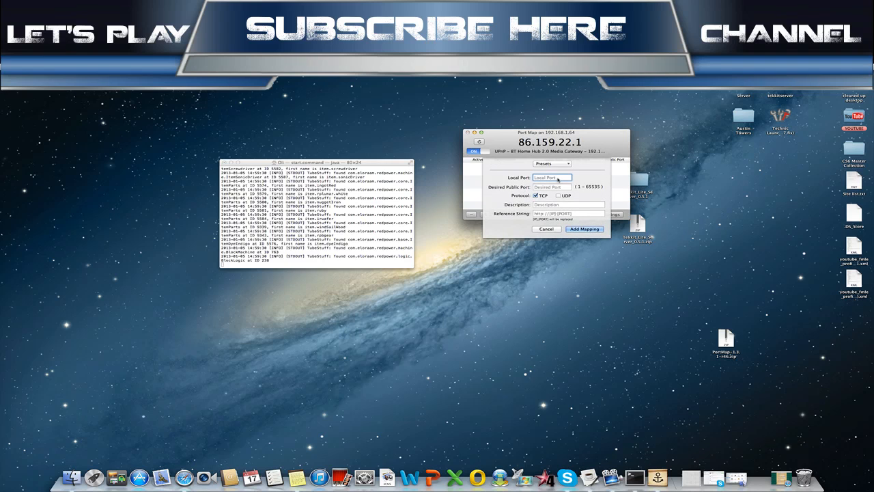
type("25565")
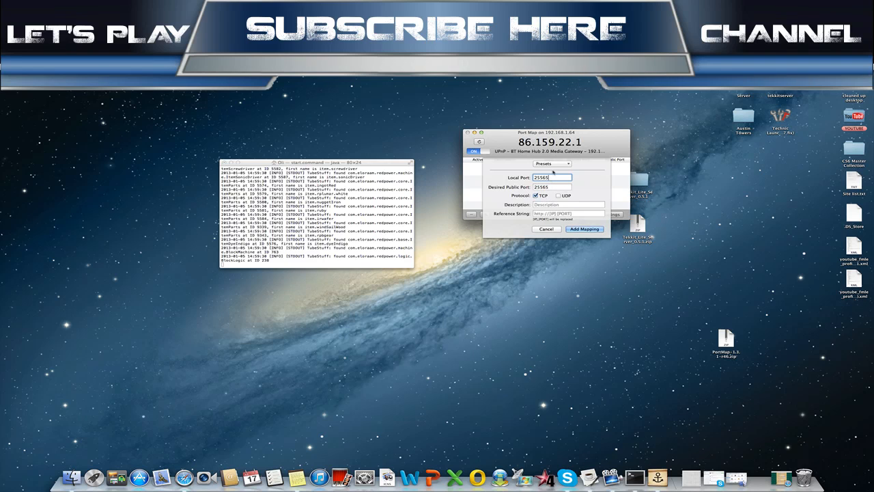
left_click(568, 204)
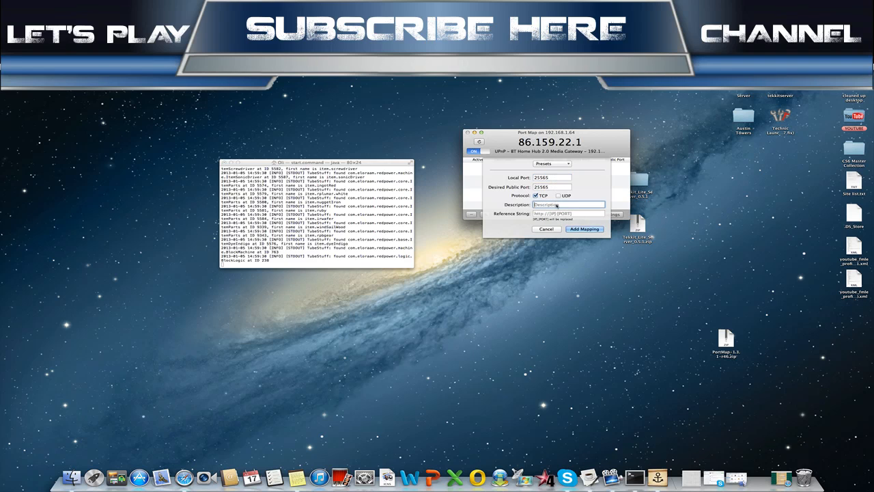
type("Tekkit Lite")
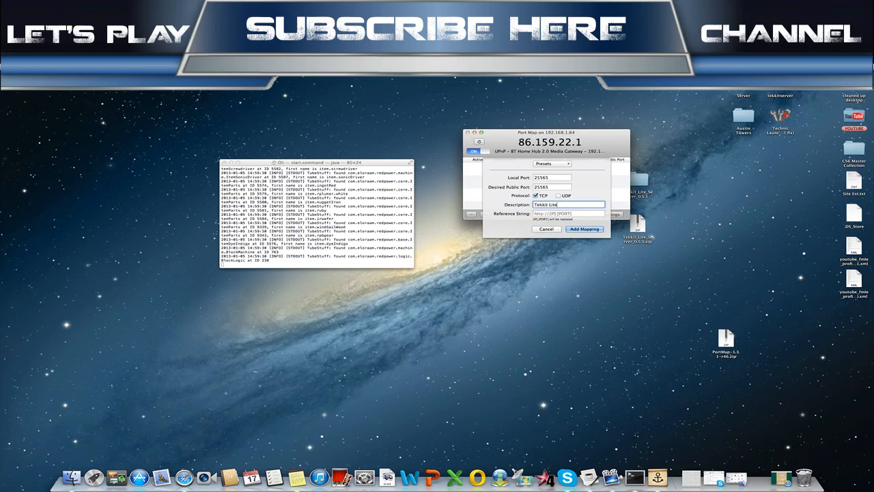
left_click(583, 229)
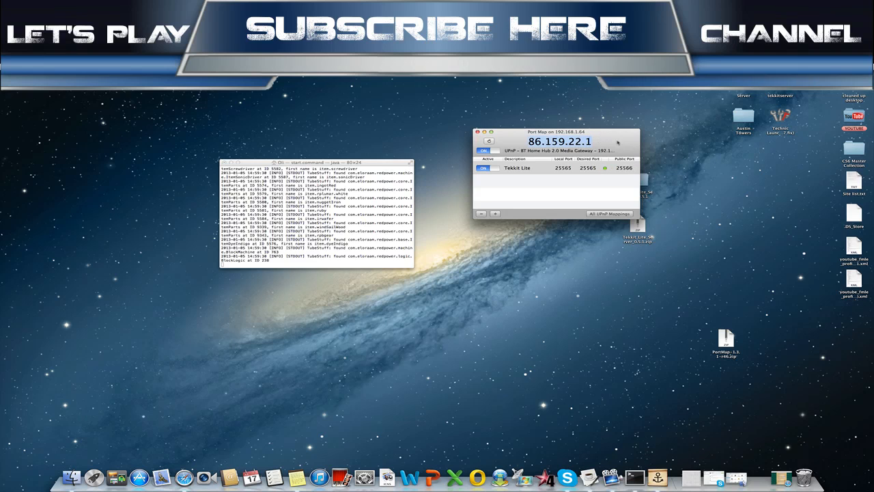
Step: Select the Tekkit Lite mapping and move the Port Map window out of the way
left_click(539, 168)
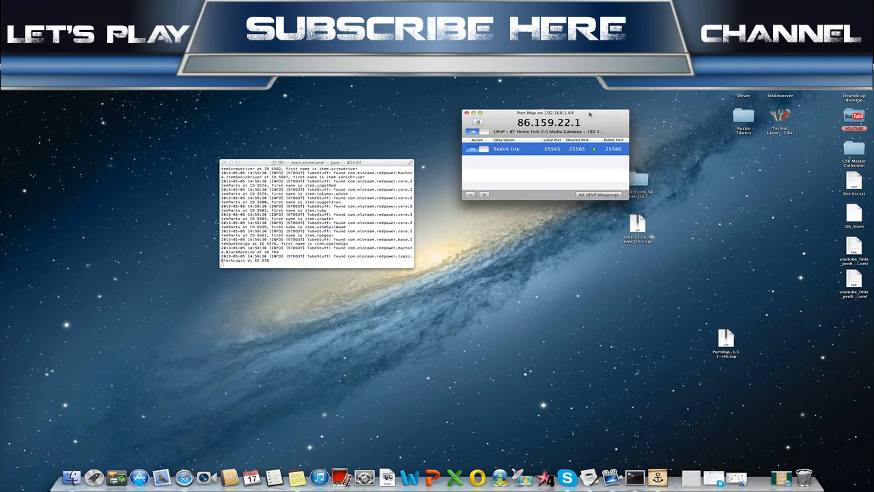
left_click_drag(546, 112, 502, 162)
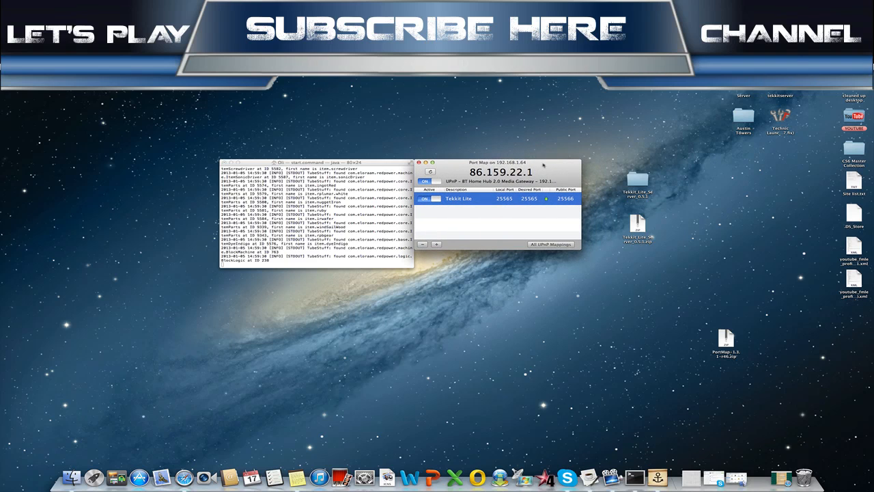
left_click_drag(499, 162, 546, 141)
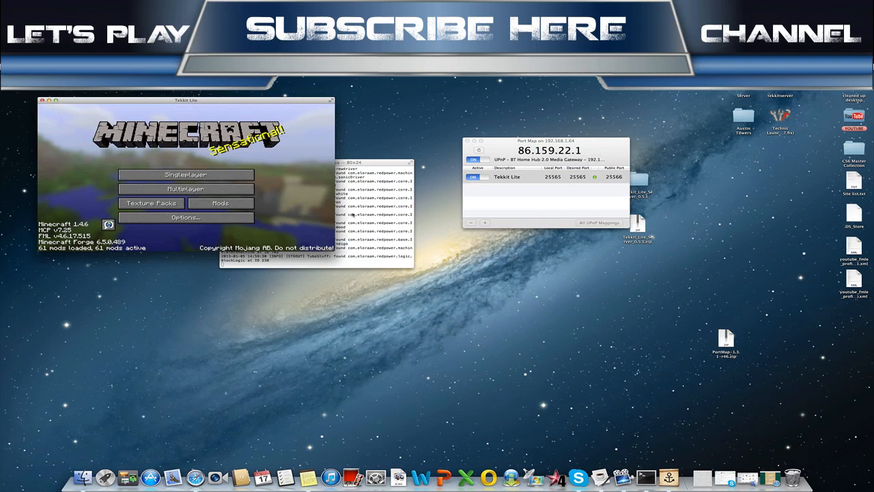
Step: Add a multiplayer server entry with address localhost and join it
left_click(185, 188)
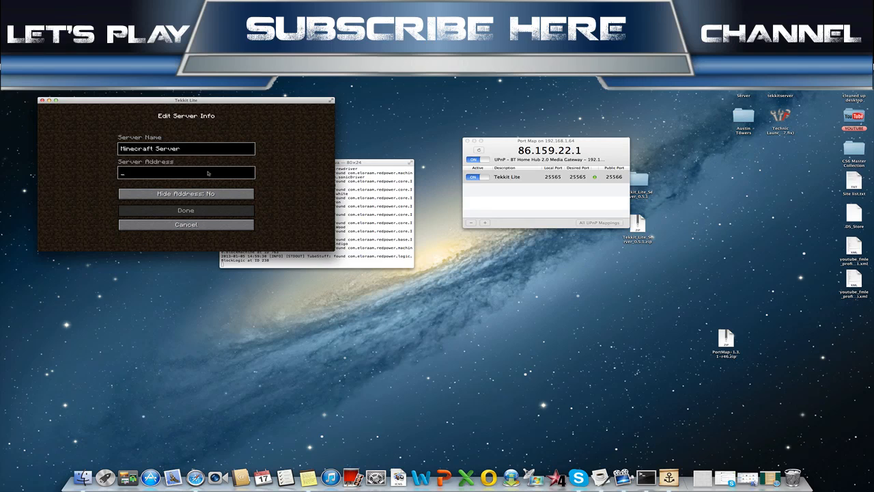
type("localhost")
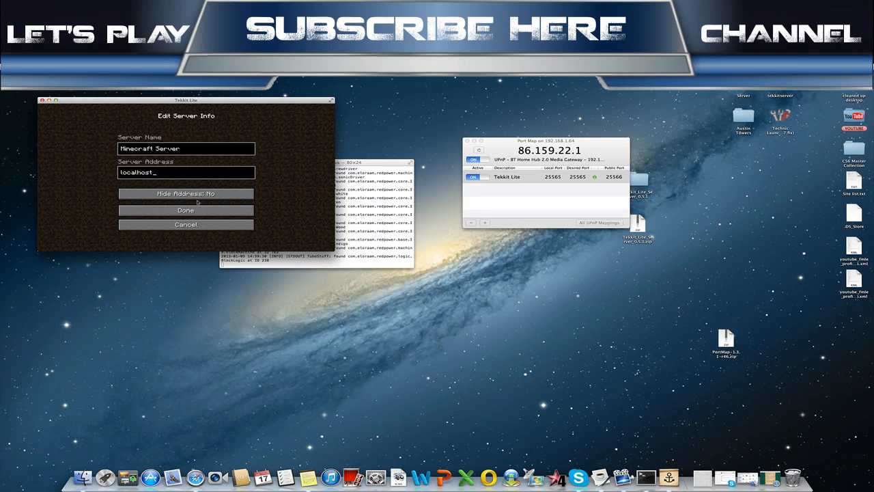
left_click(185, 210)
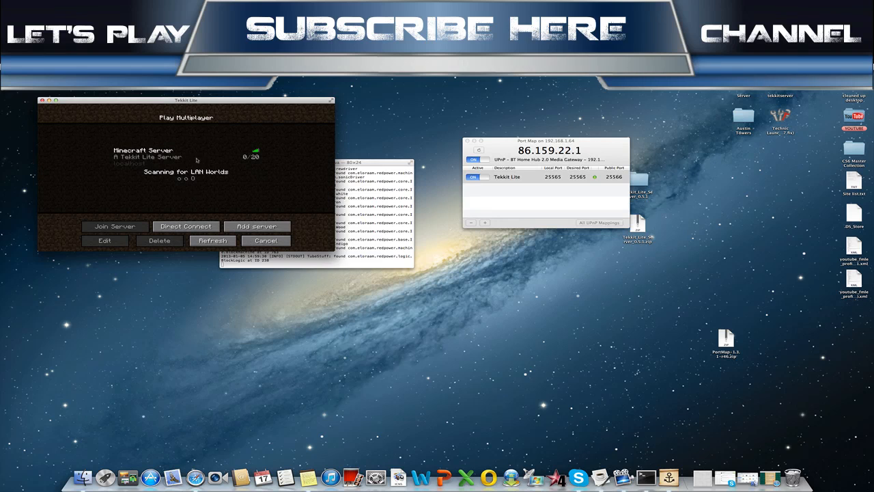
left_click(114, 226)
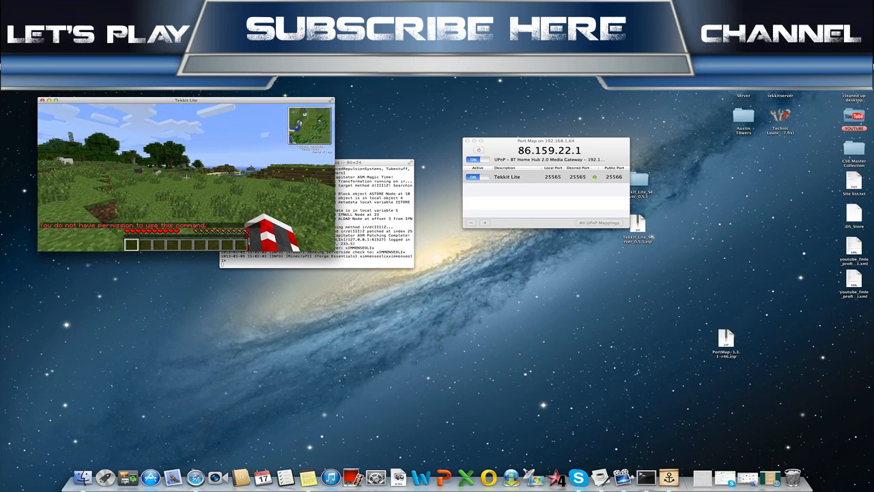
Step: Pause and resume the game, enter a /ga chat command, and take a tool
key("Escape")
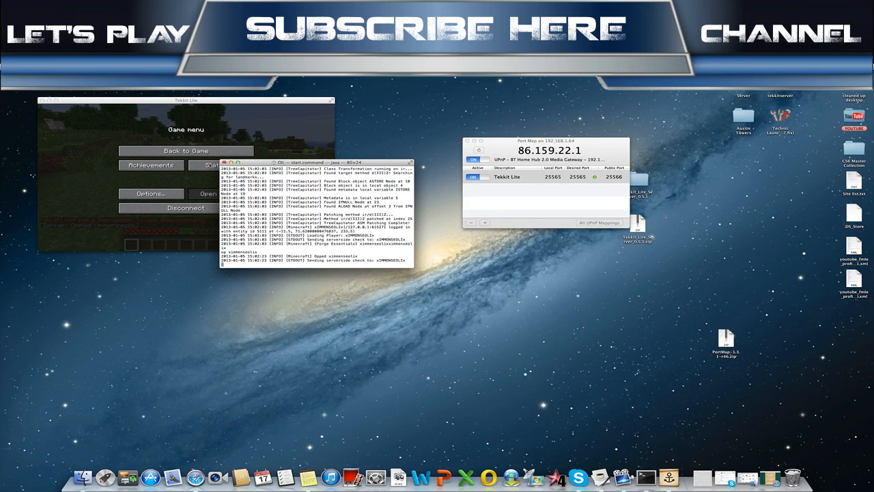
left_click(185, 151)
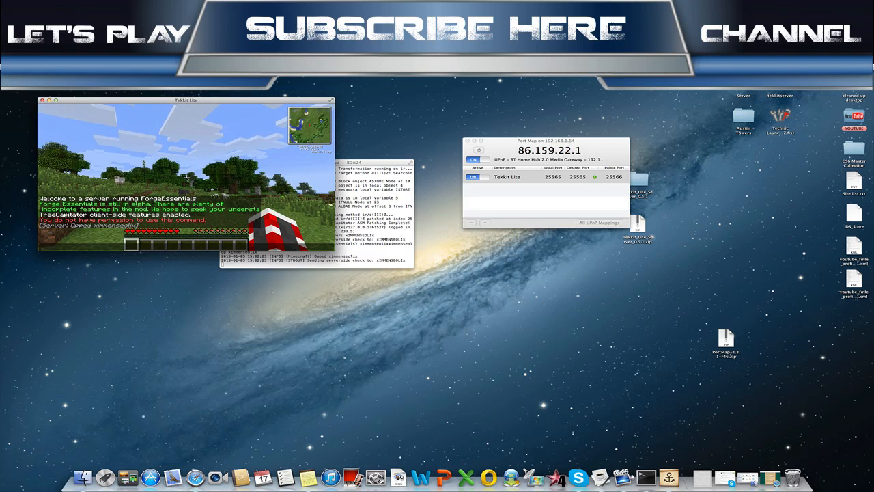
type("/ga")
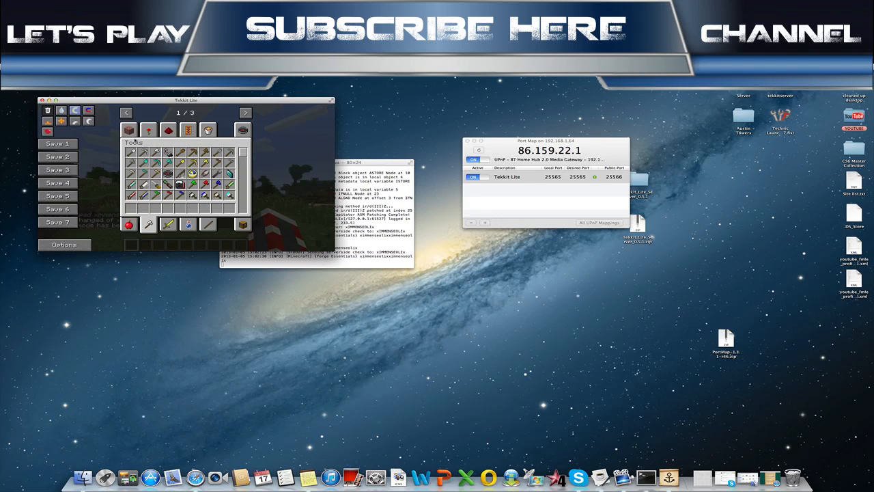
mouse_move(198, 153)
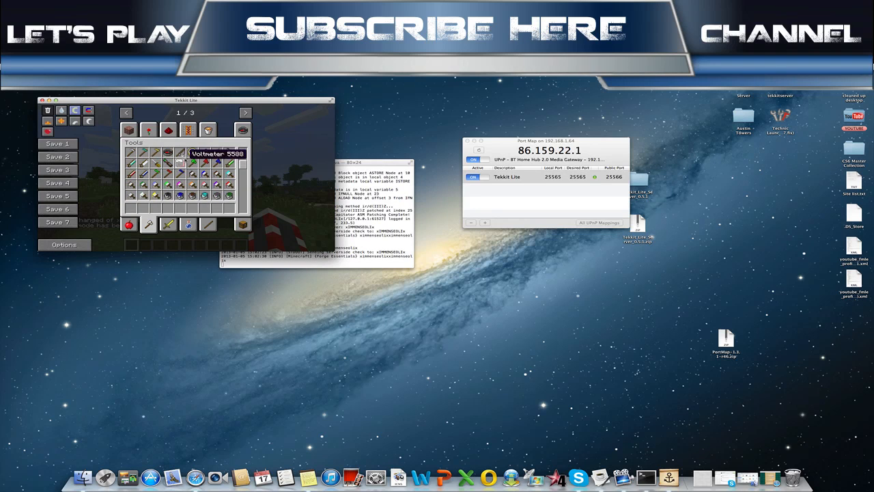
left_click(128, 129)
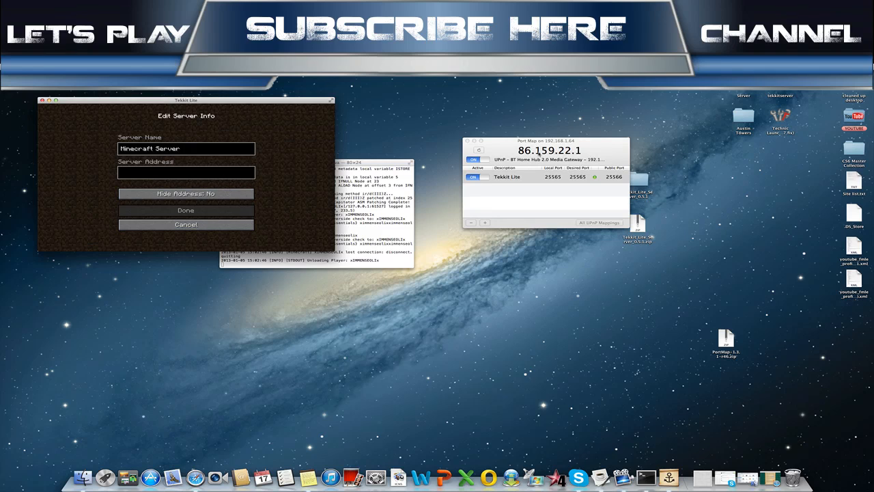
Step: Add a server entry for 86.159.22.1, append port :25565, and join it
type("86.158")
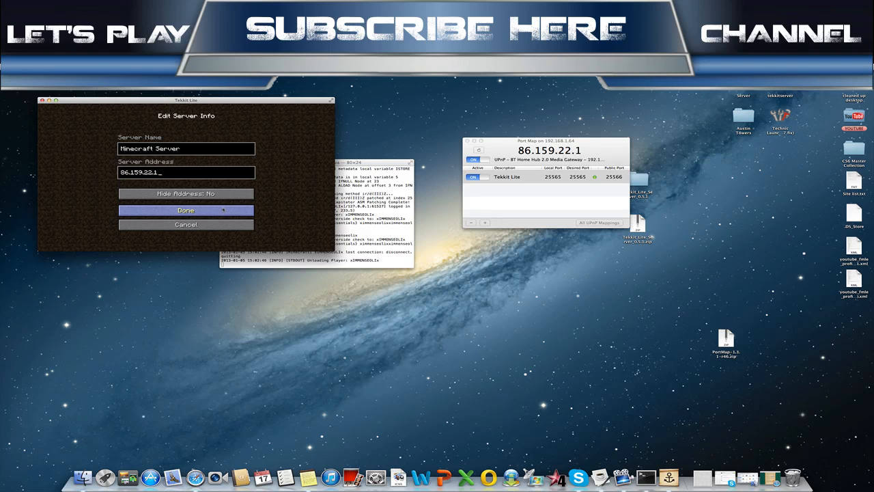
left_click(186, 210)
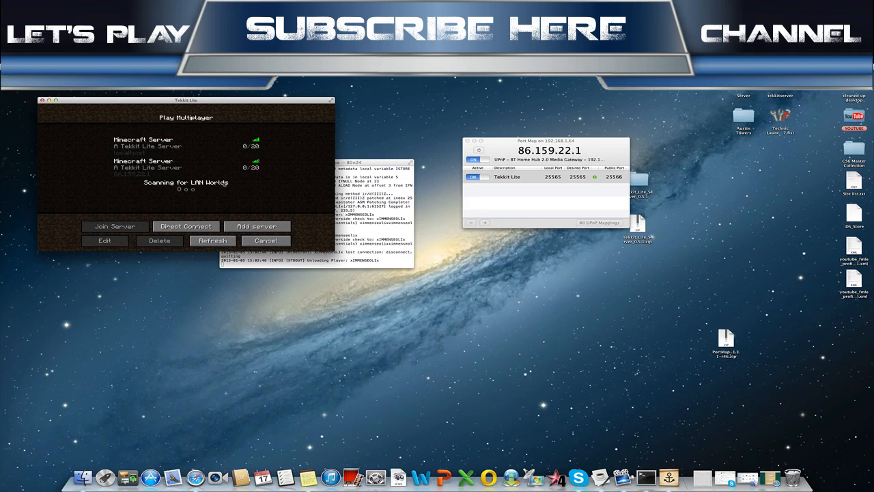
left_click(104, 241)
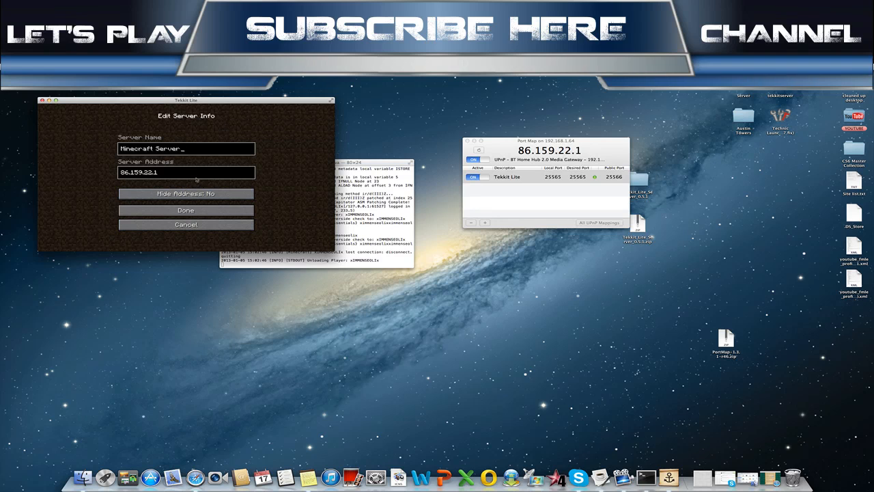
type(":25")
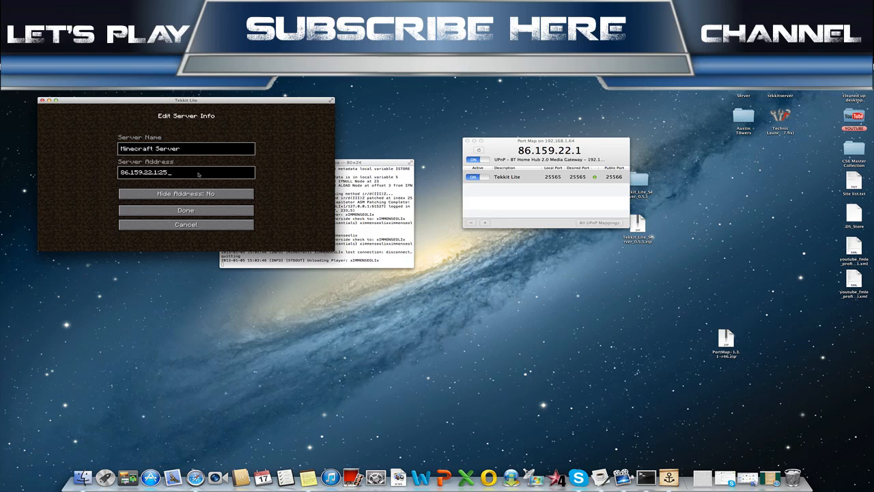
left_click(186, 210)
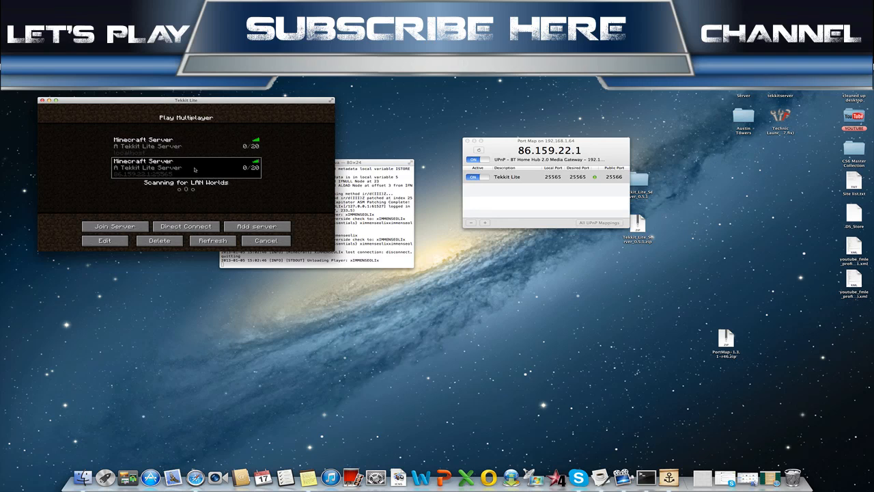
left_click(115, 226)
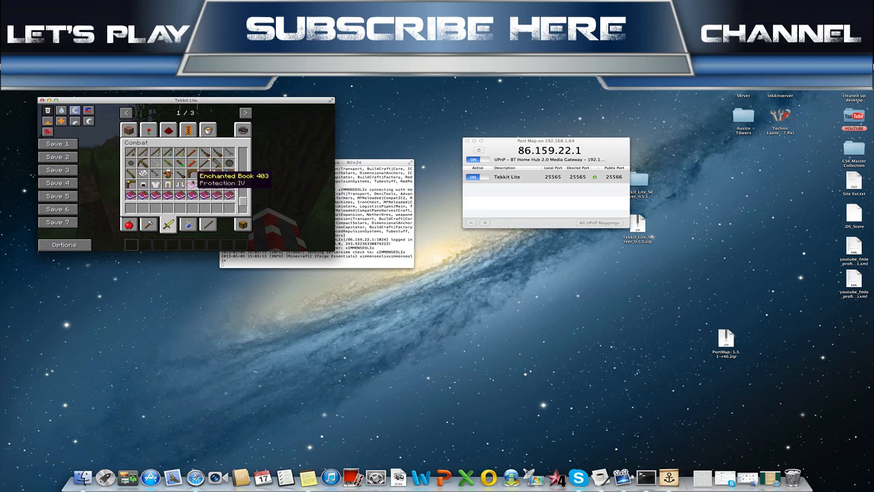
mouse_move(143, 173)
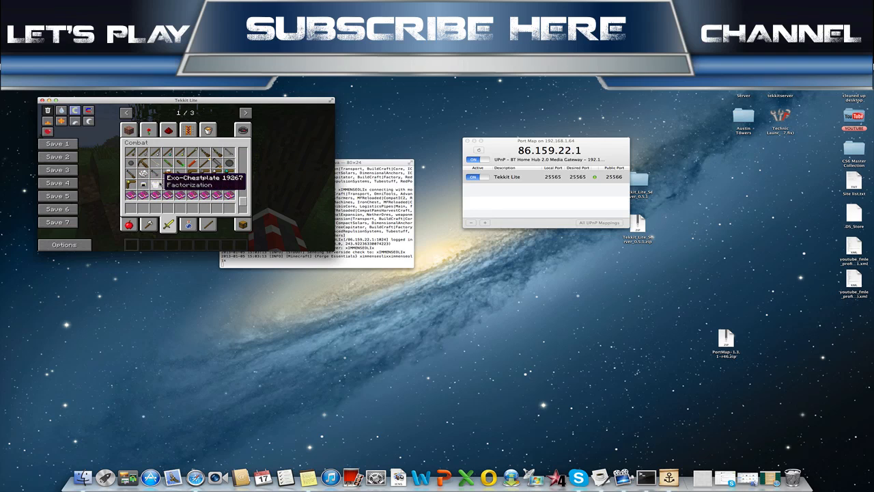
mouse_move(179, 185)
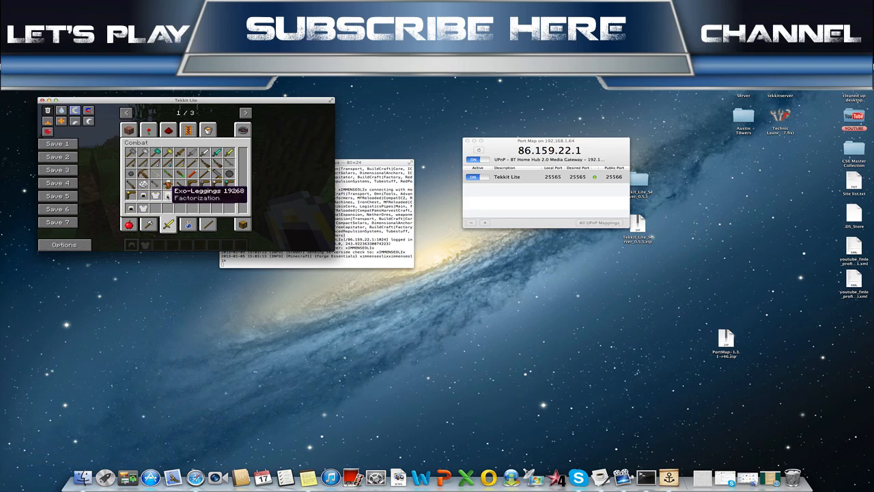
mouse_move(181, 173)
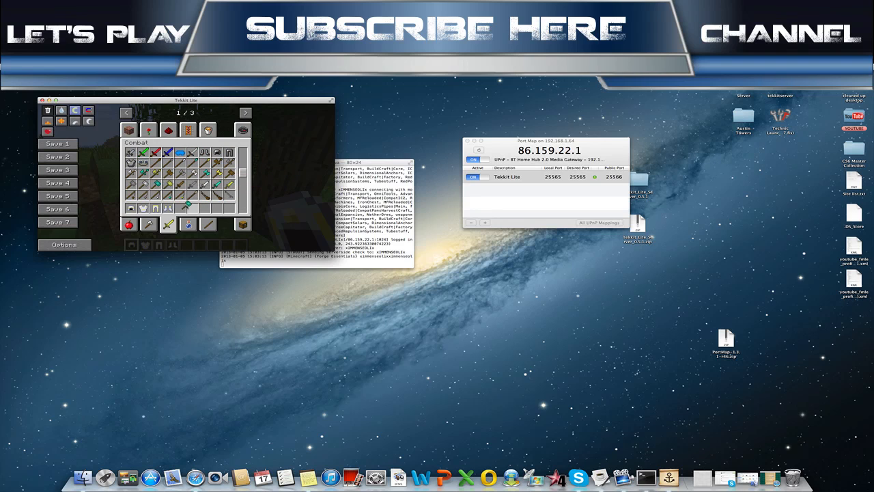
mouse_move(187, 209)
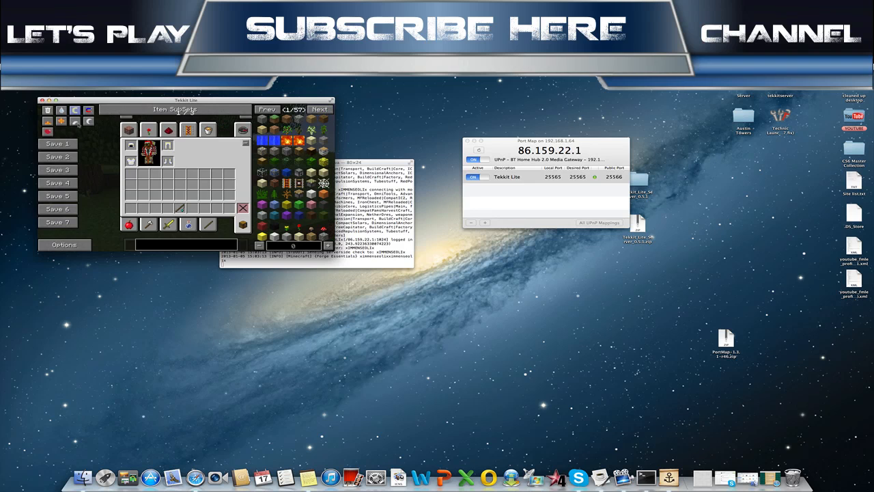
Step: Turn off Creative Mode in the TooManyItems bar
left_click(75, 110)
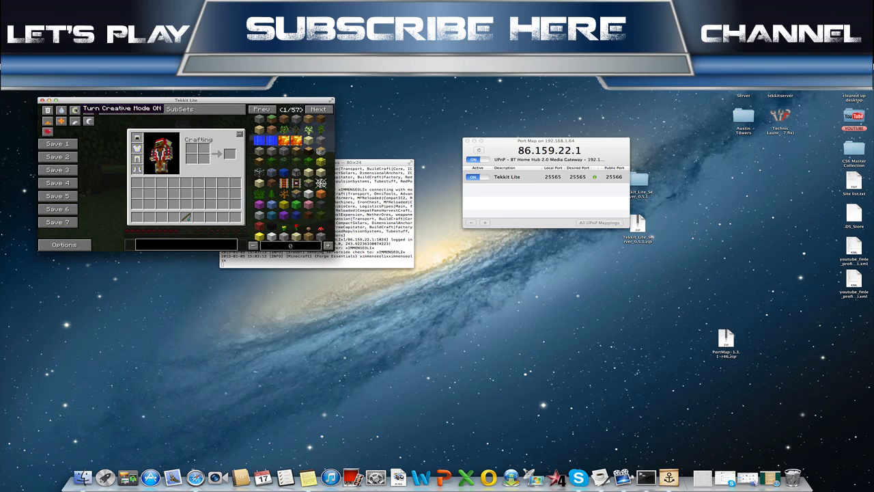